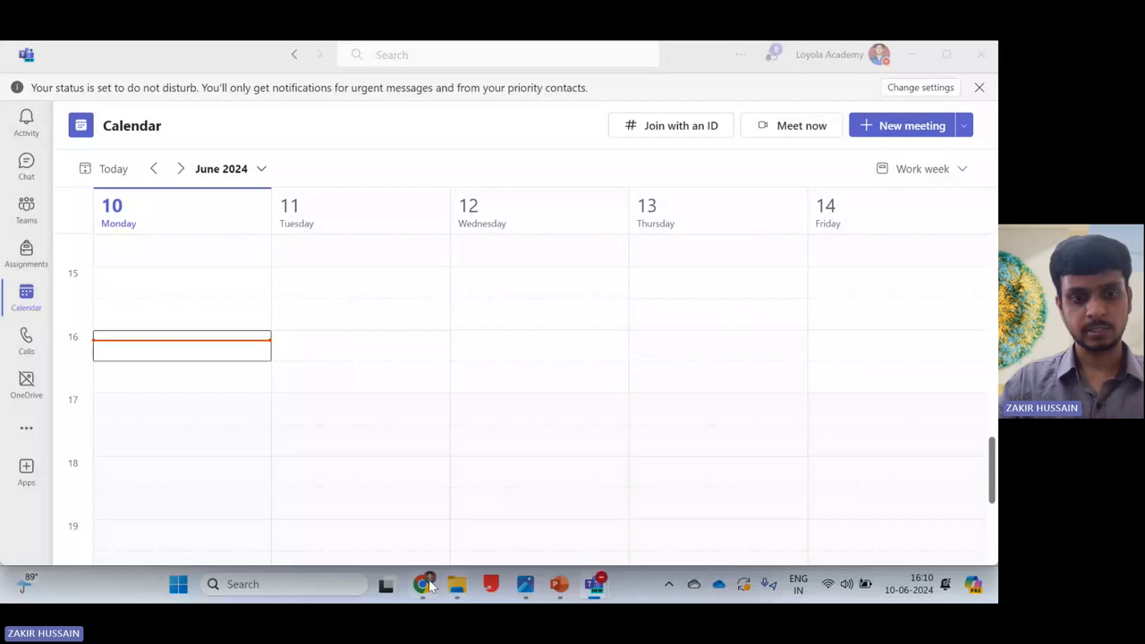
# In Chrome, search Google for 'loyola academy' using the suggestion
pyautogui.click(423, 584)
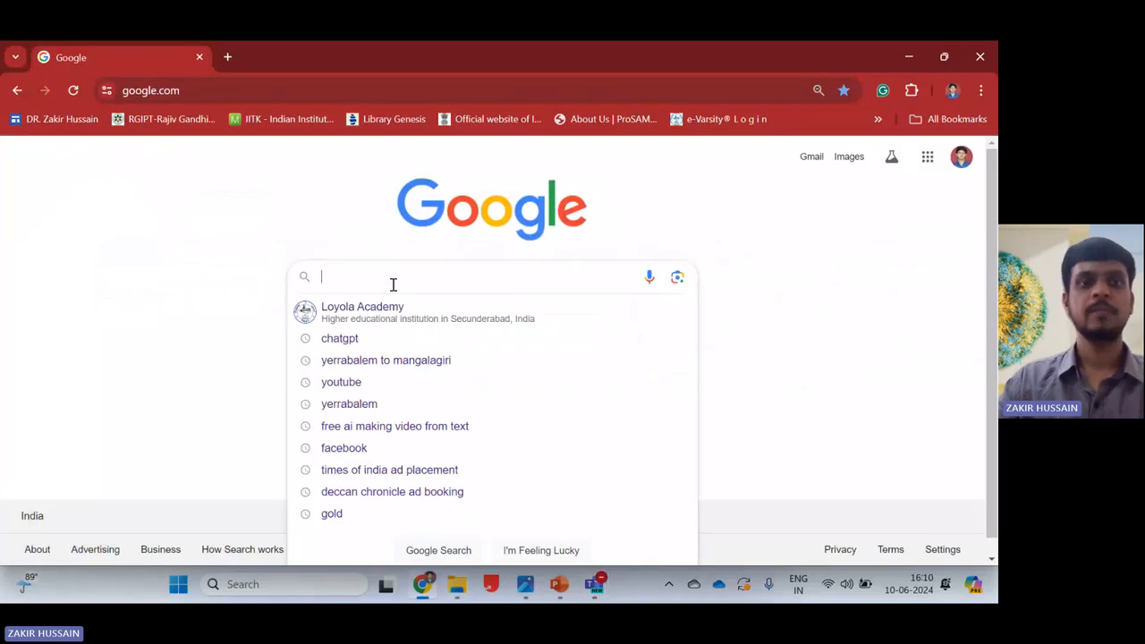
pyautogui.write('loy')
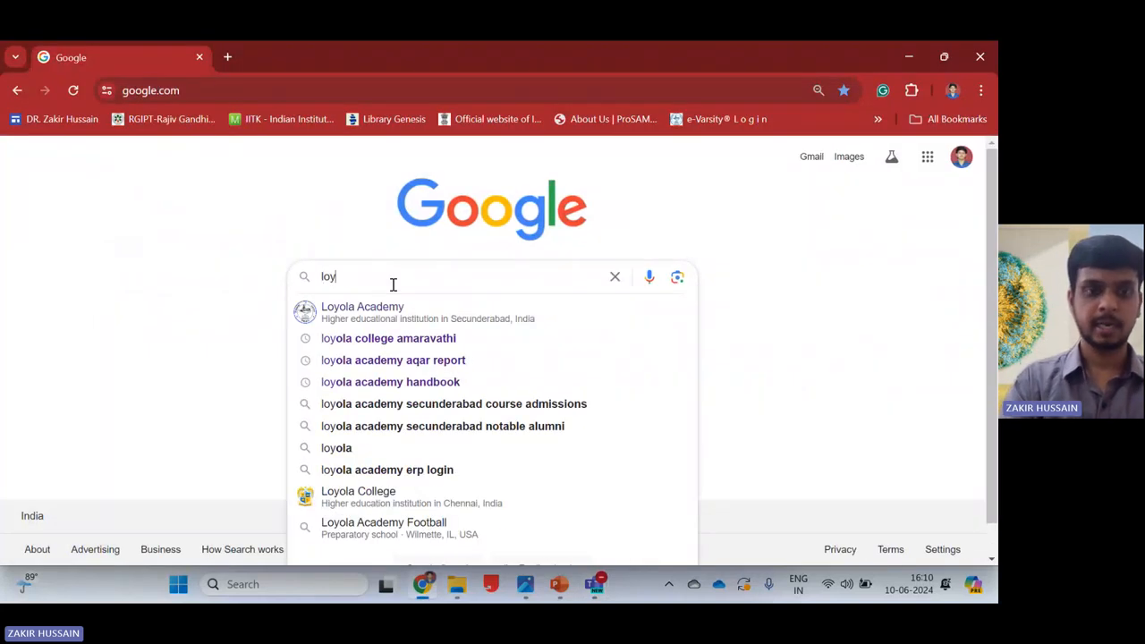
pyautogui.click(363, 313)
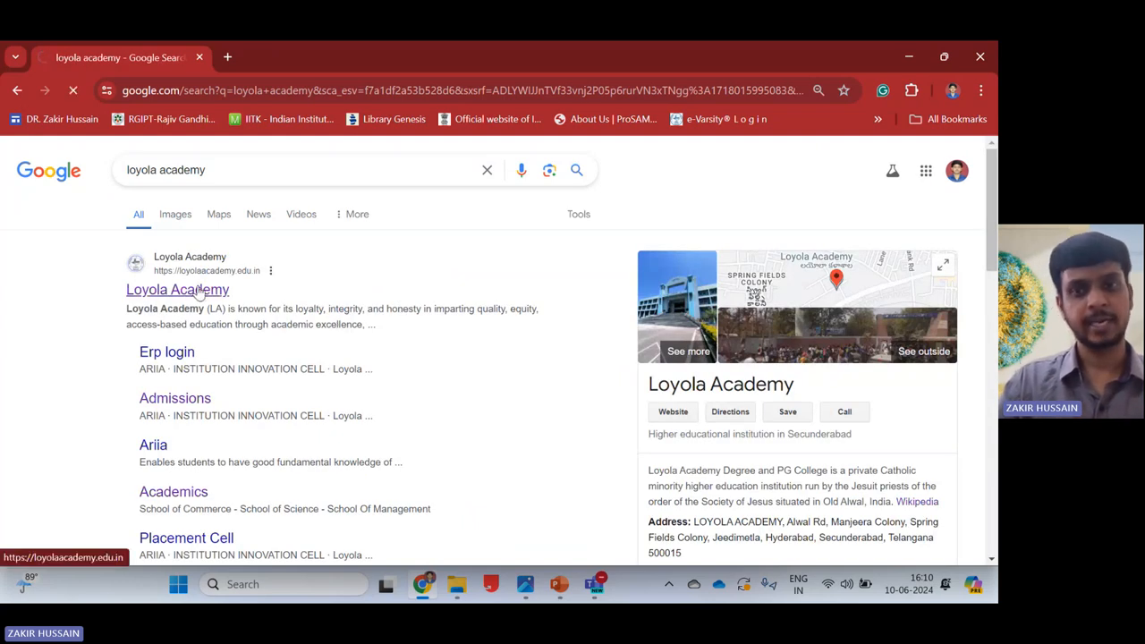
# Open the Loyola Academy site, view the Phase-II UG admission notification, then return home
pyautogui.click(177, 289)
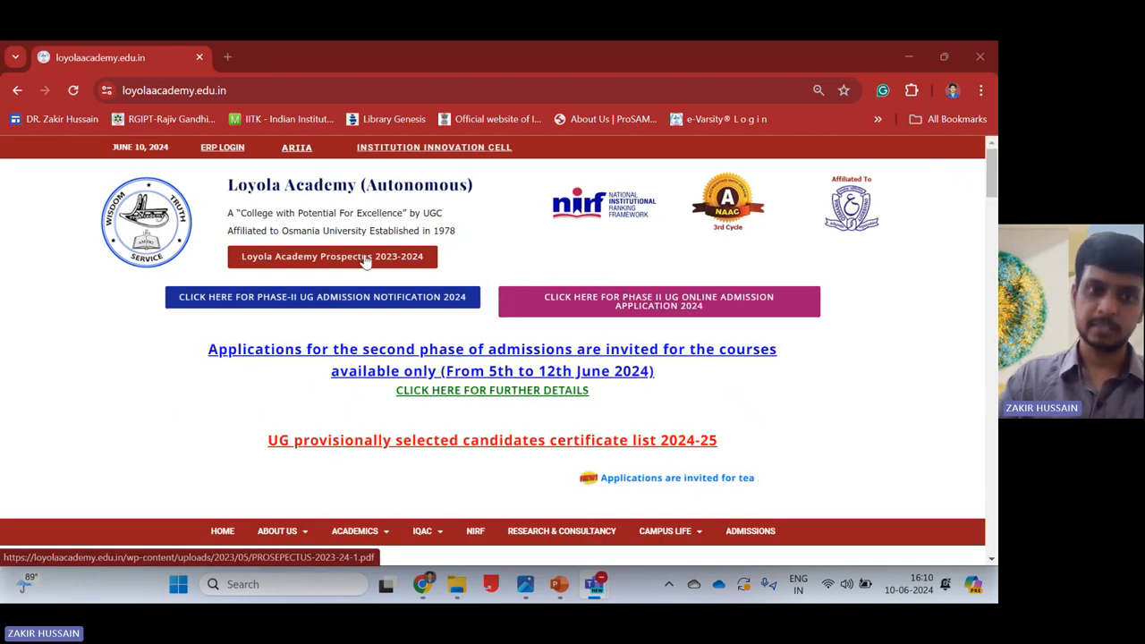
pyautogui.moveTo(230, 299)
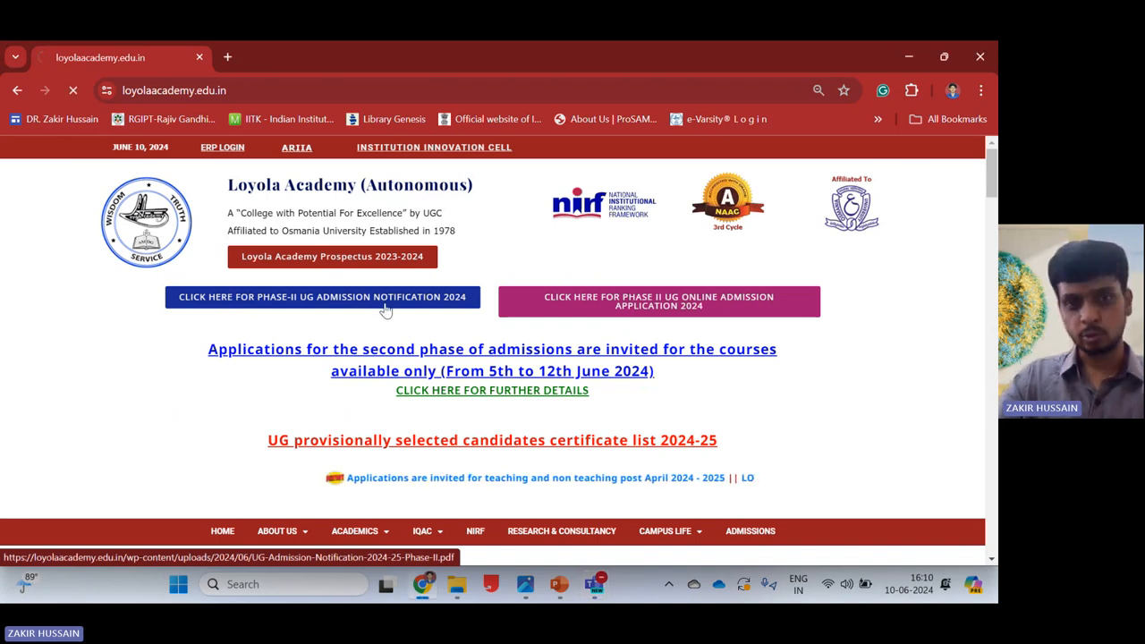
pyautogui.click(325, 296)
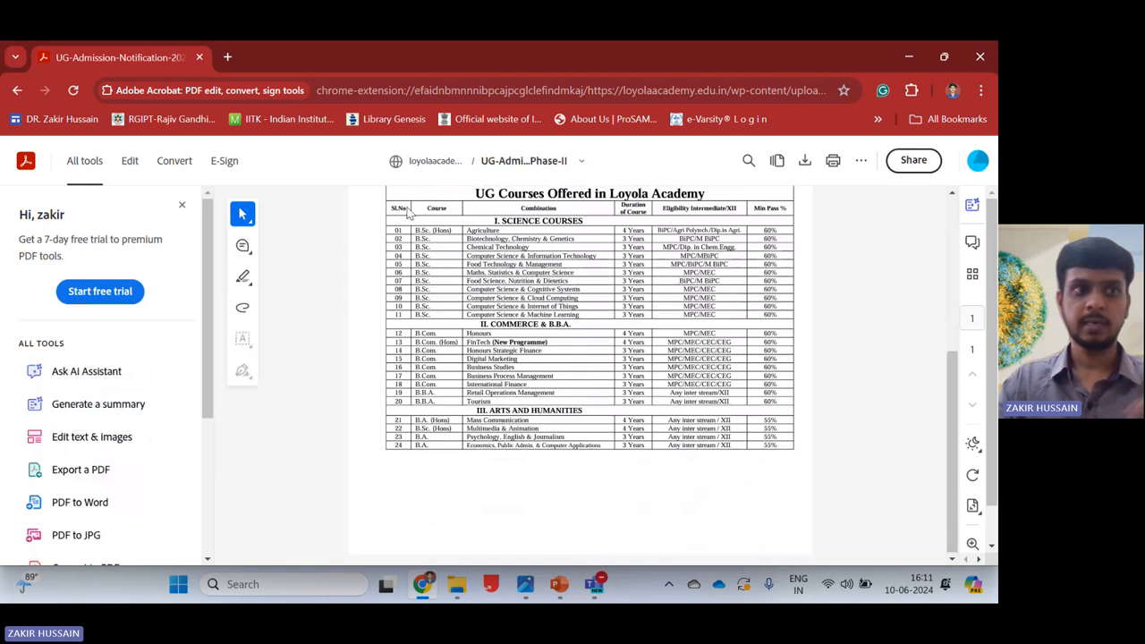
pyautogui.click(14, 90)
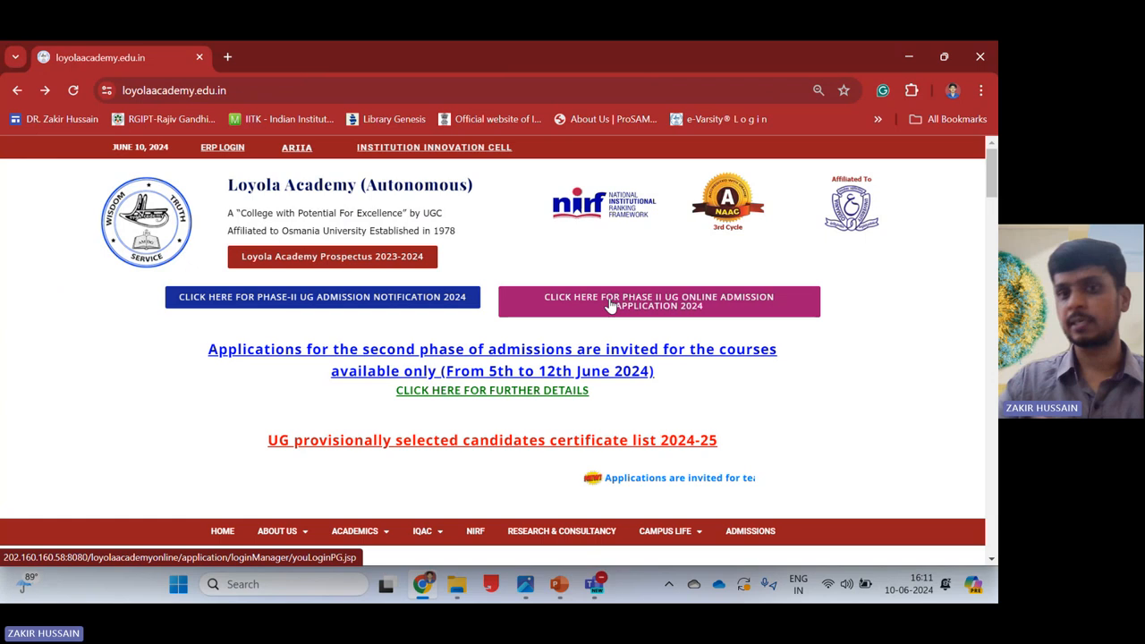
pyautogui.moveTo(641, 308)
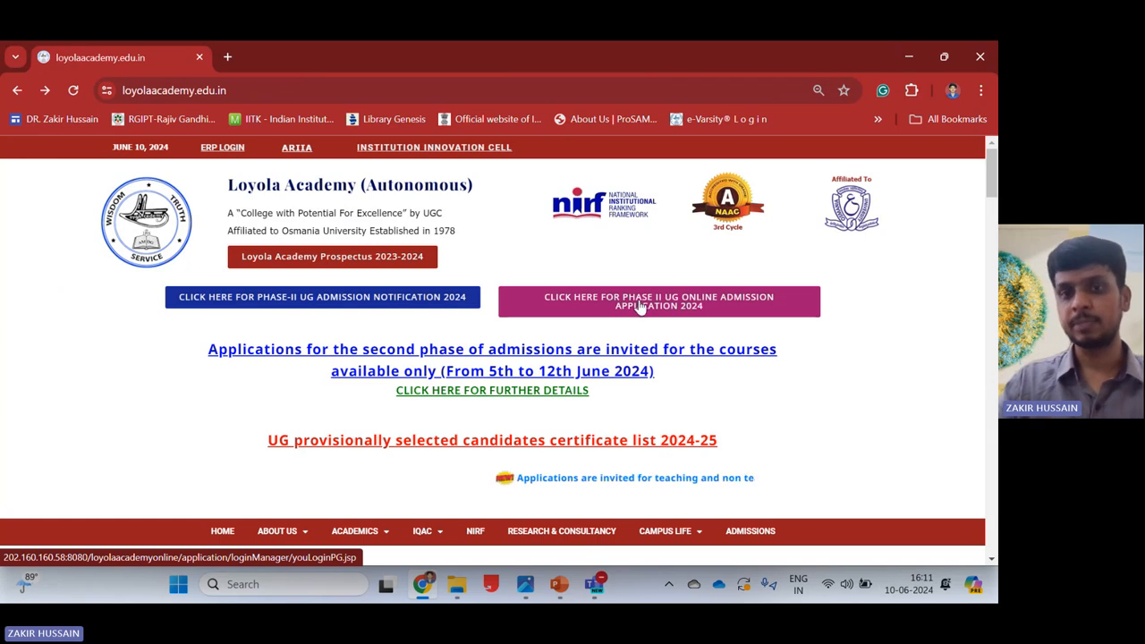
# Open the Phase II UG online admission application login page
pyautogui.click(659, 302)
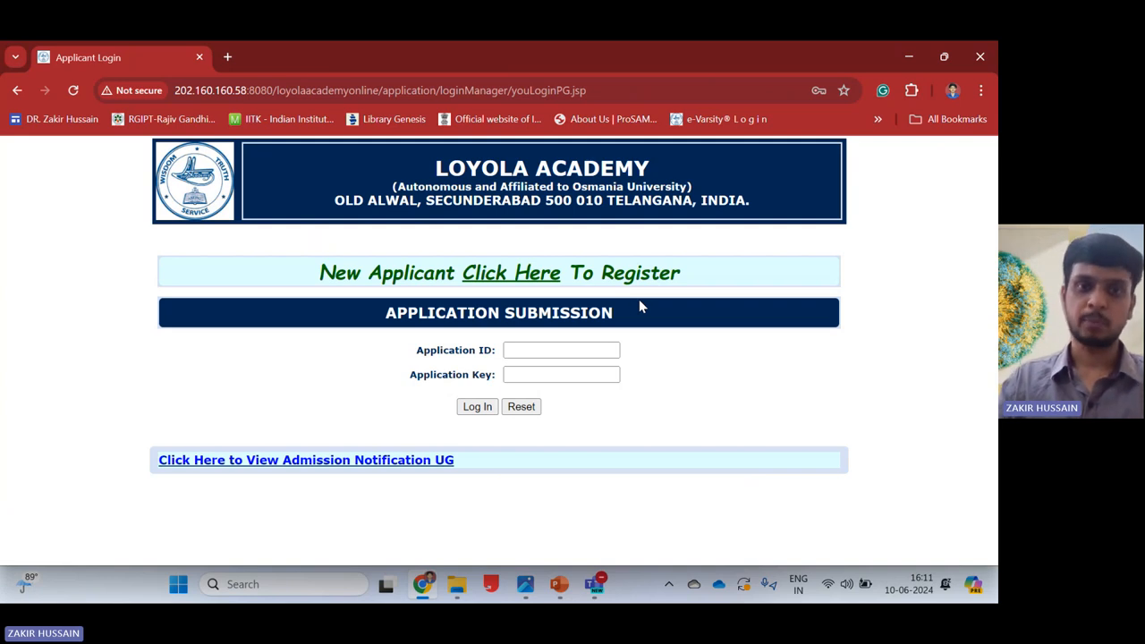
pyautogui.moveTo(500, 275)
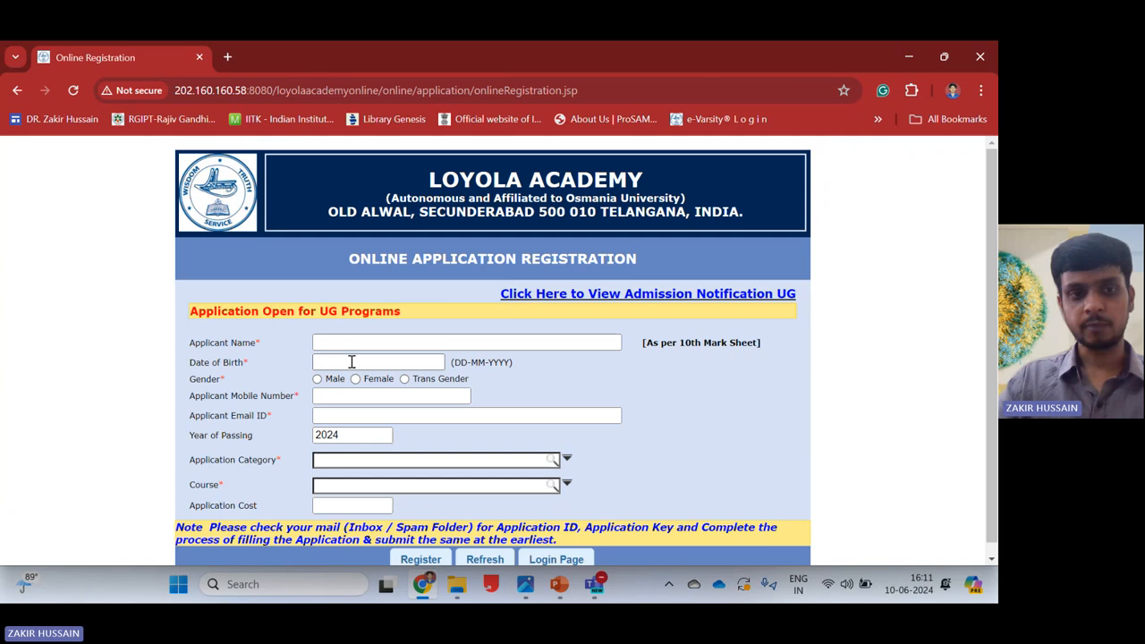
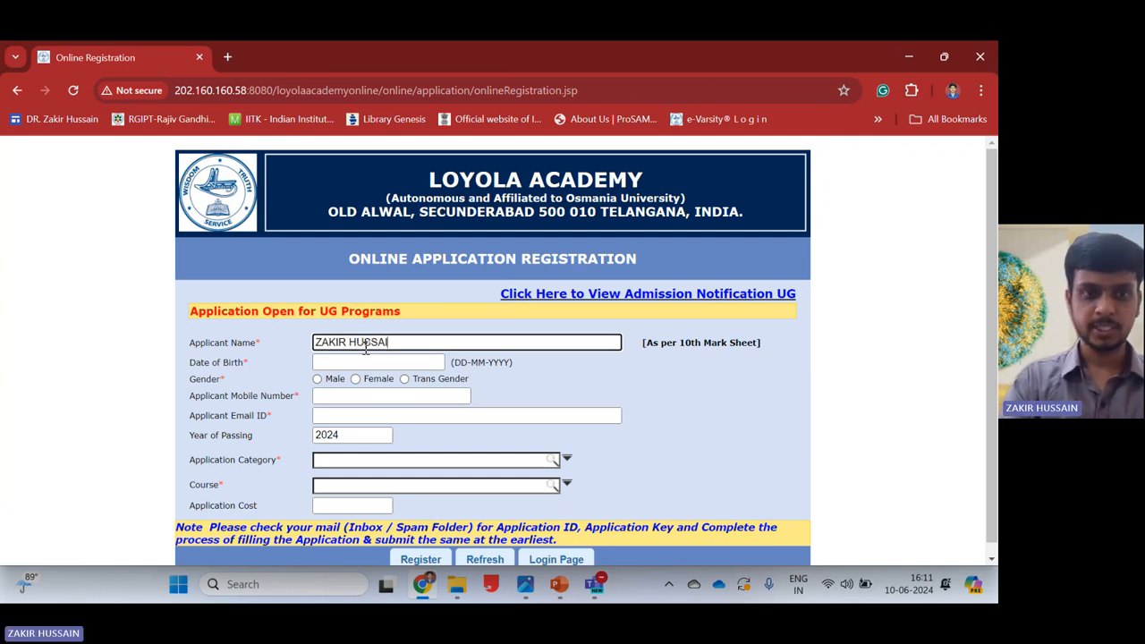
# Enter the applicant's name and set the birth date to 3 January 2014
pyautogui.click(377, 362)
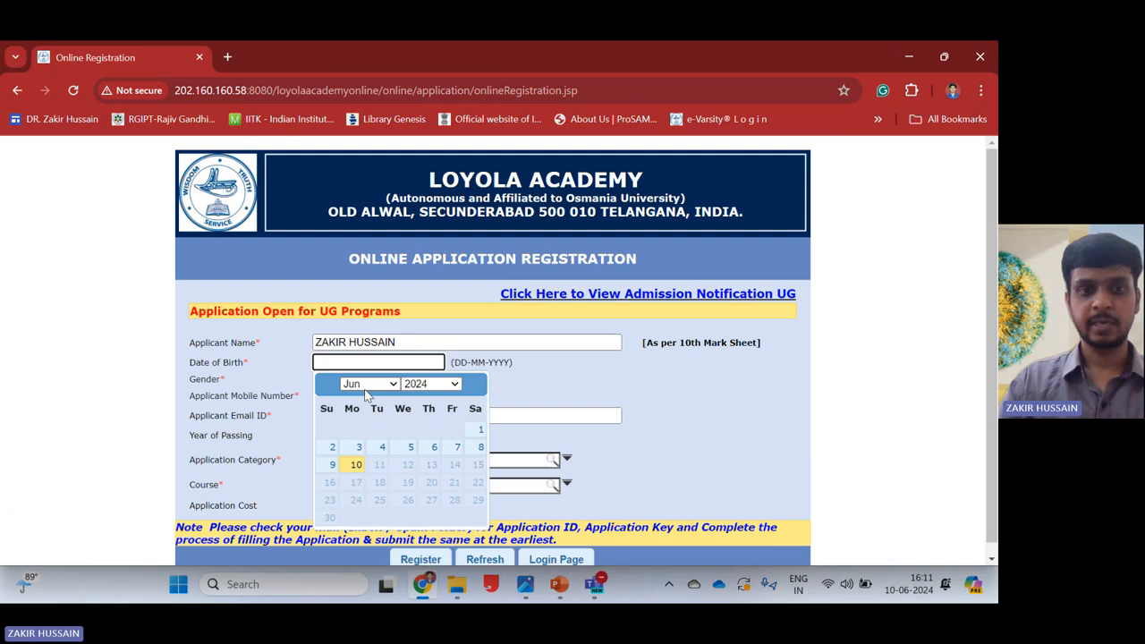
pyautogui.click(368, 383)
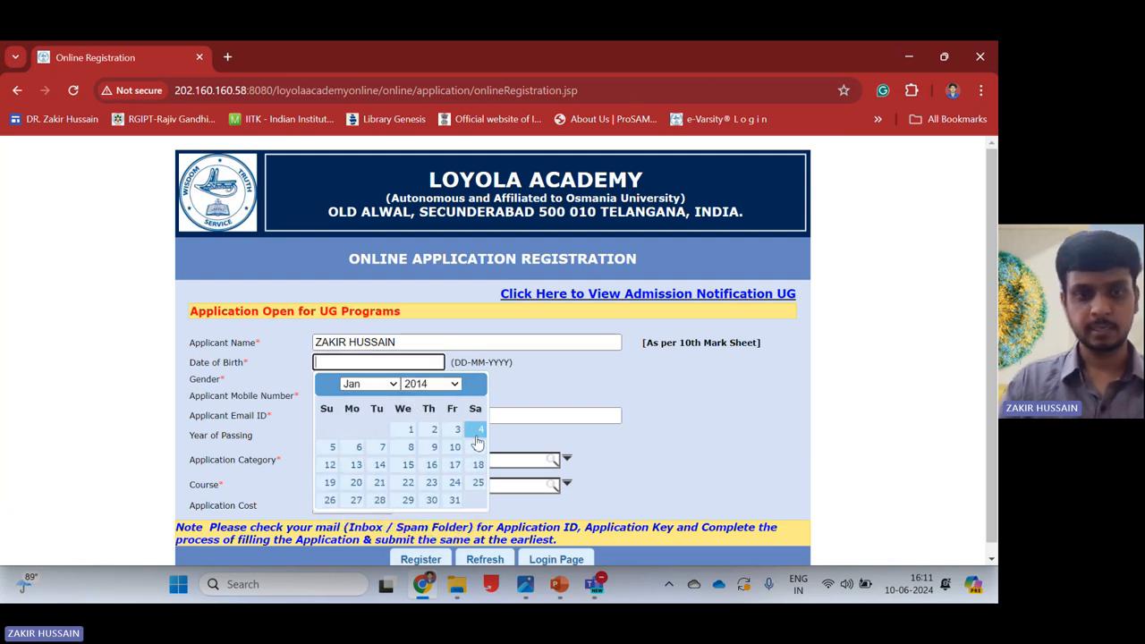
pyautogui.click(431, 429)
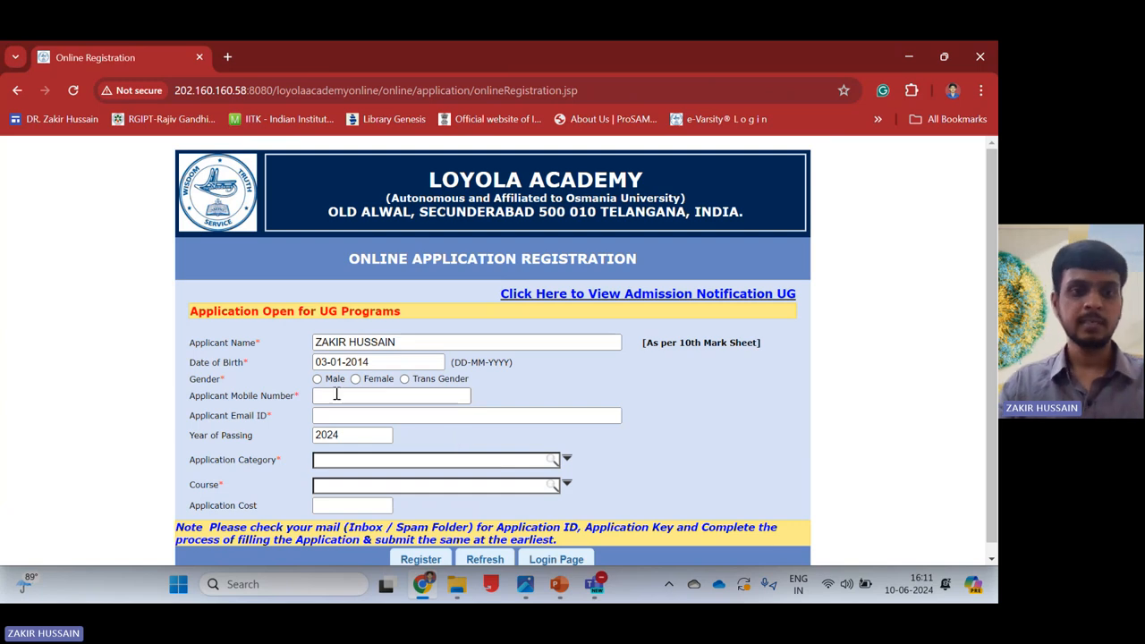
# Mark the applicant as male and enter the mobile number
pyautogui.click(316, 379)
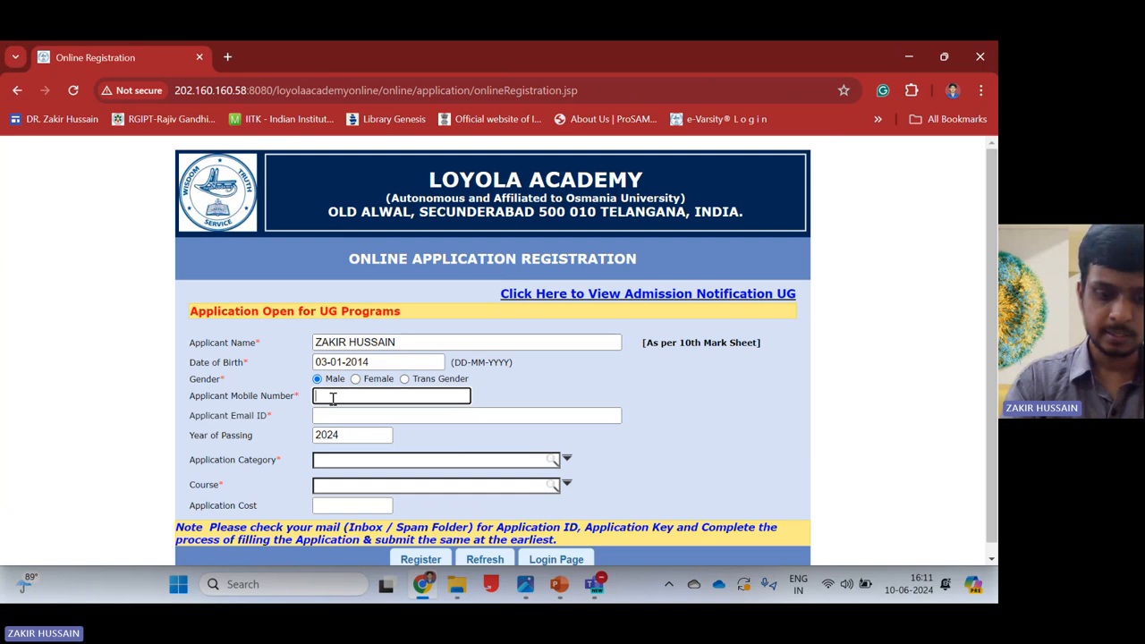
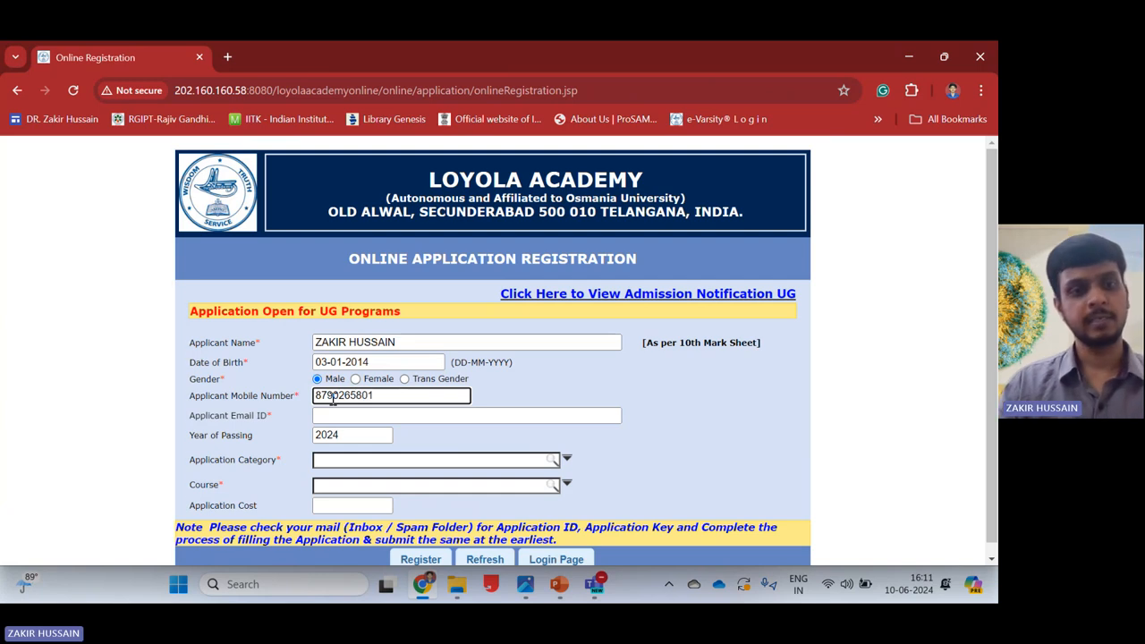
pyautogui.click(466, 404)
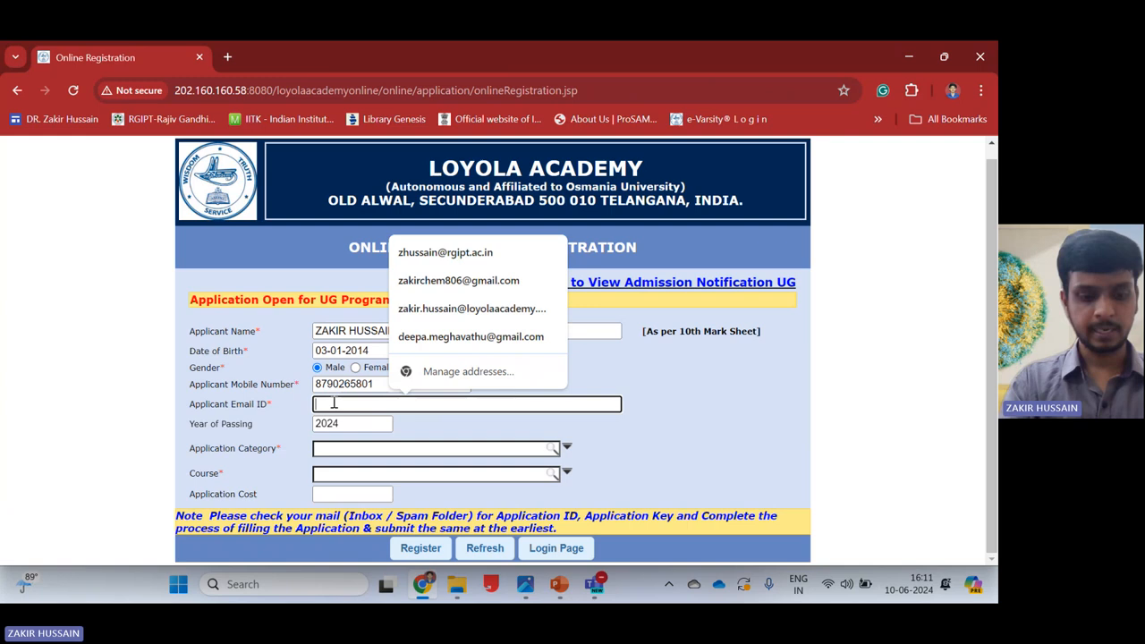
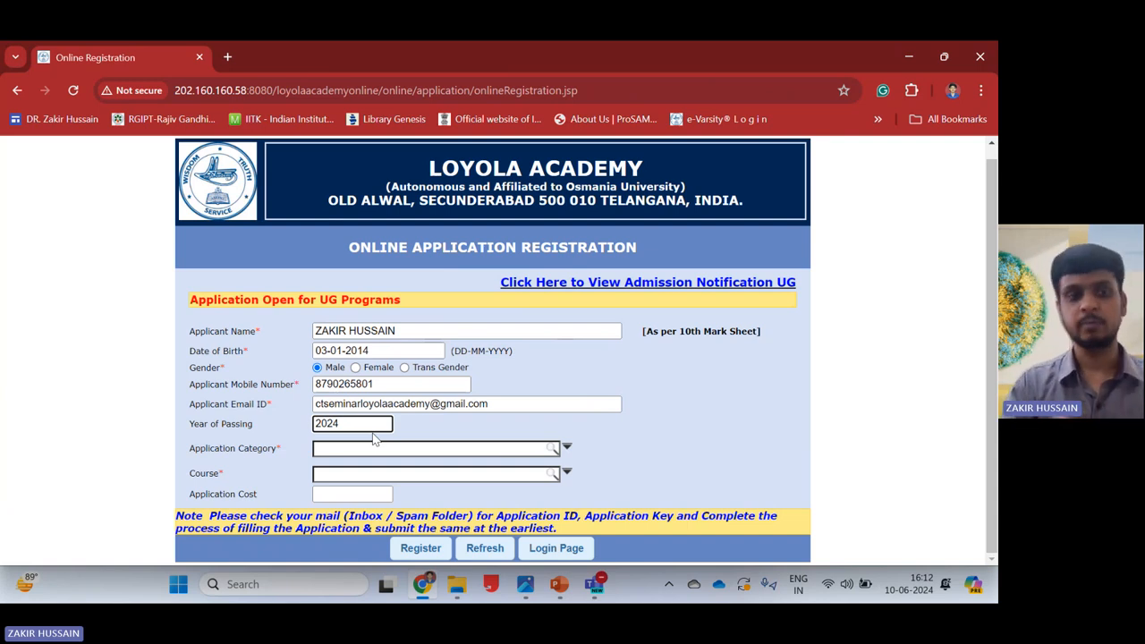
pyautogui.moveTo(423, 443)
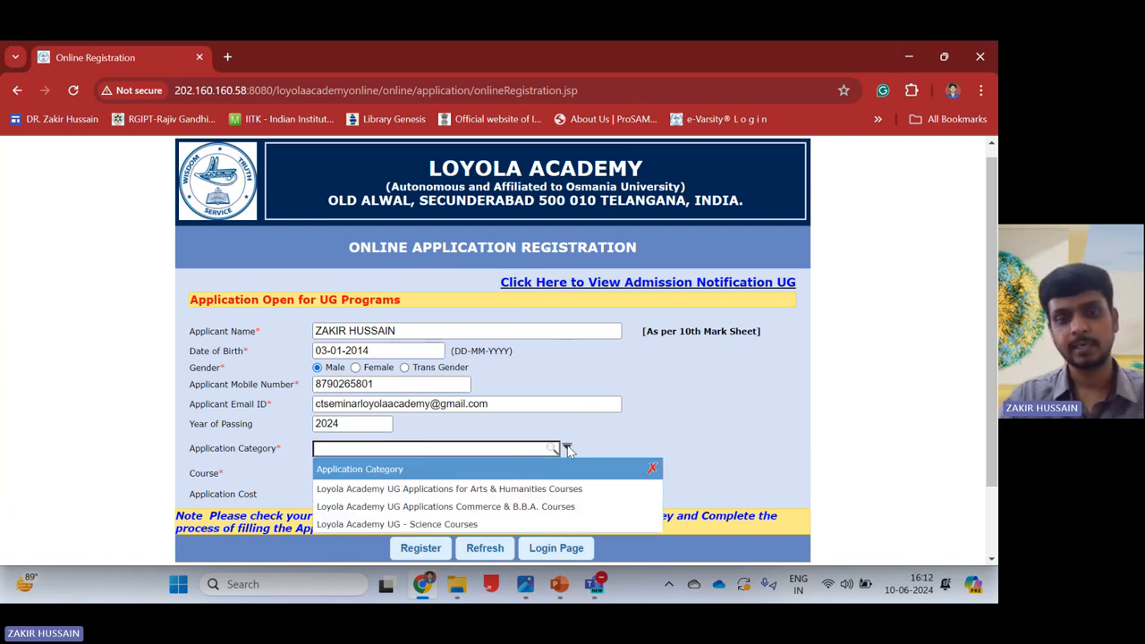
pyautogui.moveTo(543, 490)
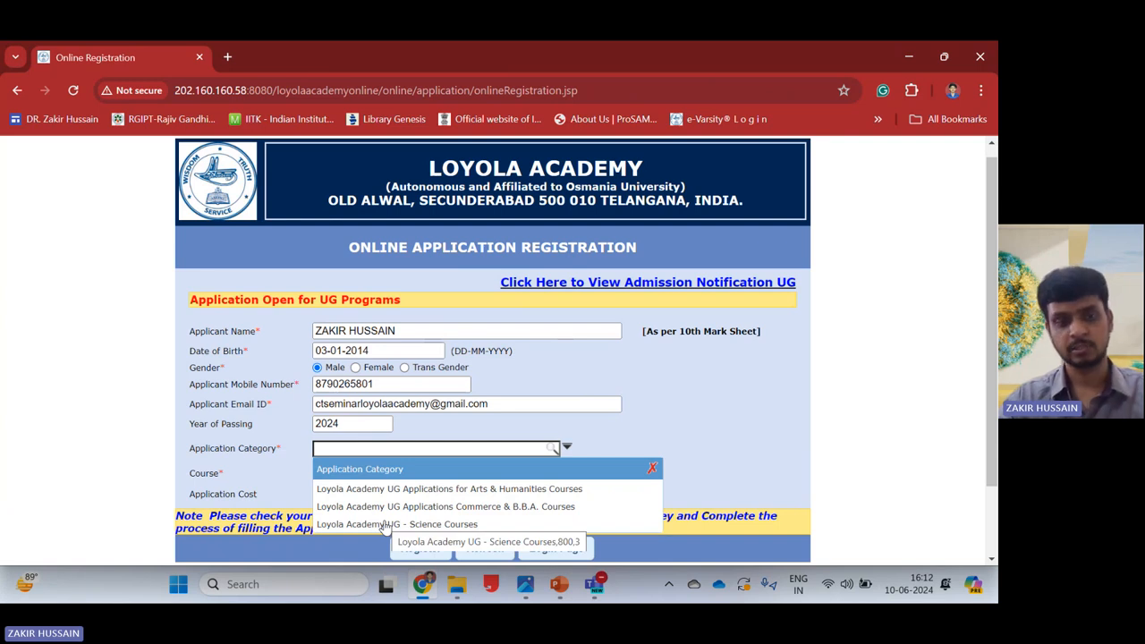
# Choose UG Science Courses and B.Sc. Chemical Technology (800 cost), then register
pyautogui.click(397, 524)
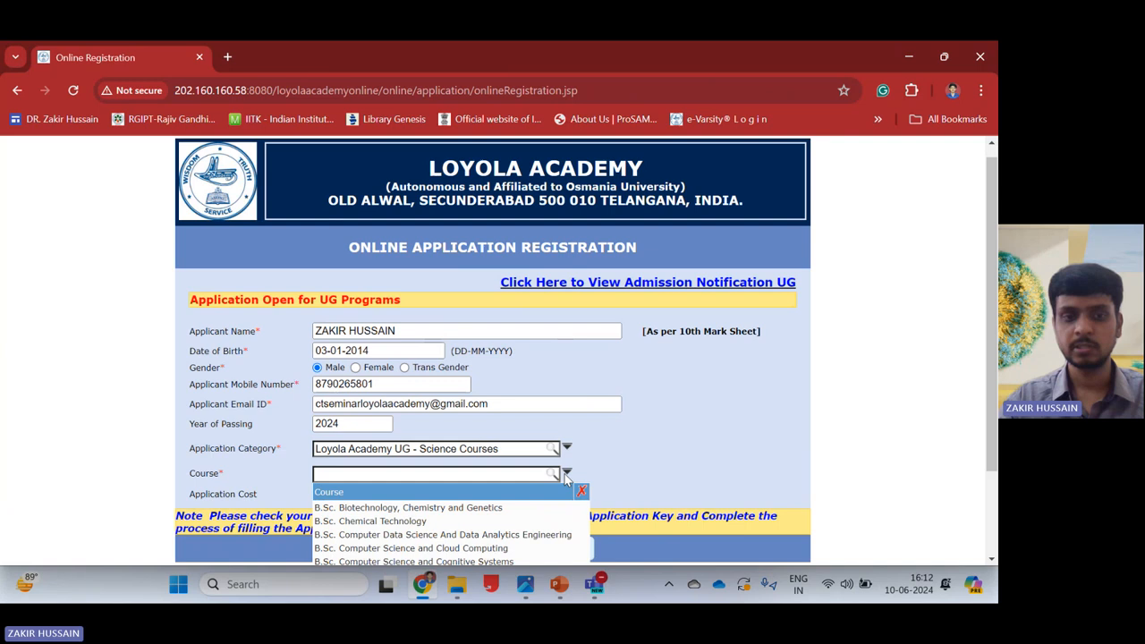
pyautogui.moveTo(373, 521)
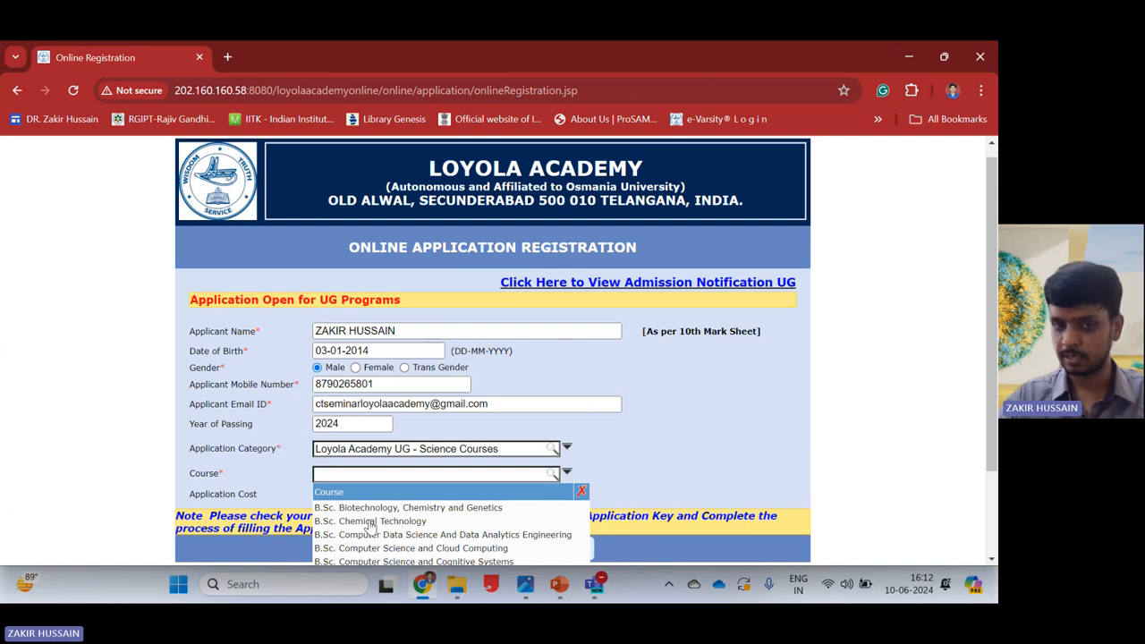
pyautogui.click(371, 521)
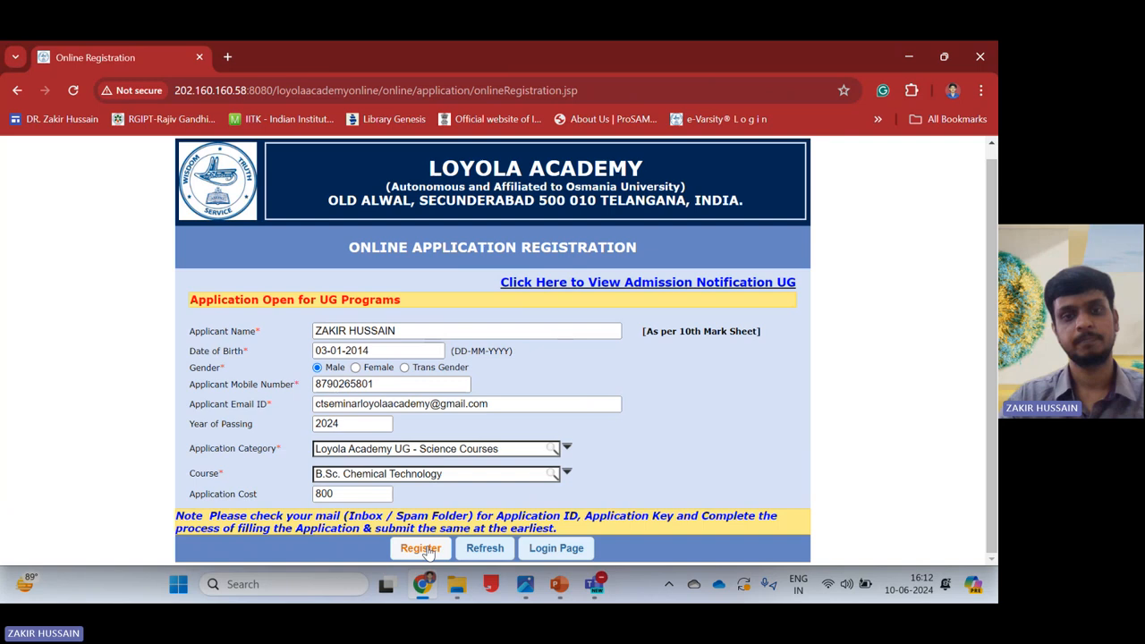
pyautogui.click(420, 549)
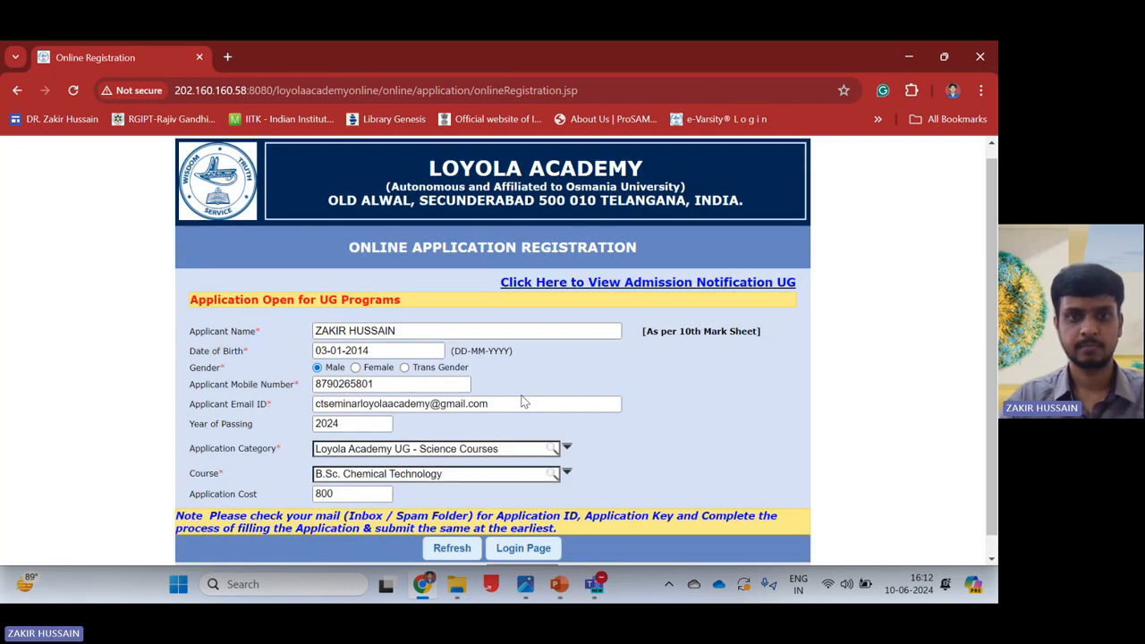
# Select the issued application key to copy and go to the login page
pyautogui.click(452, 549)
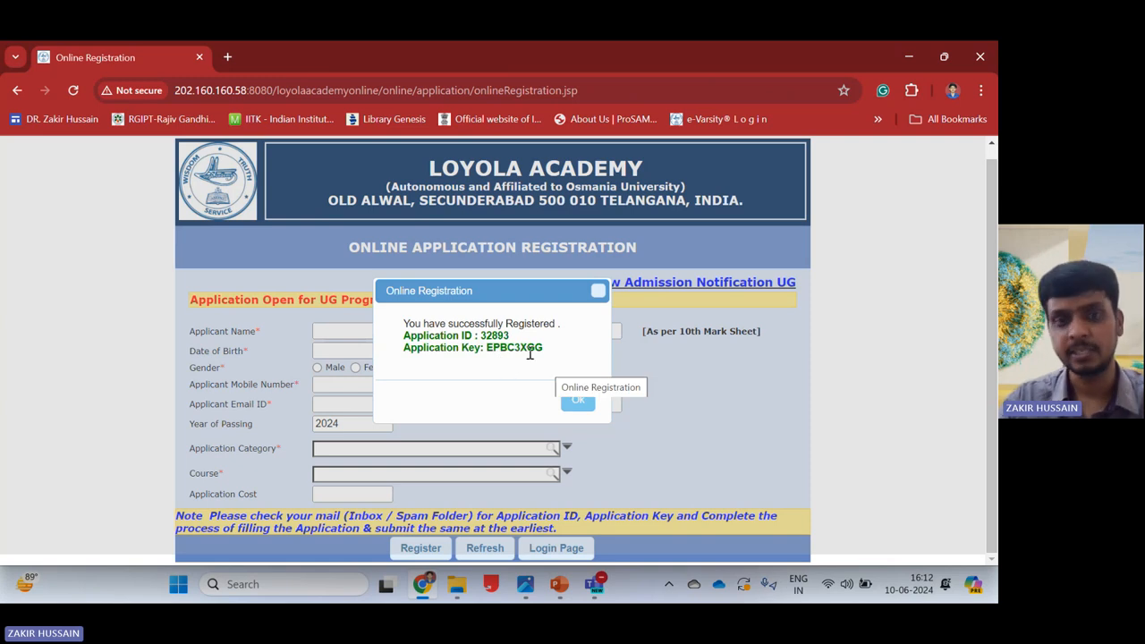
pyautogui.doubleClick(517, 347)
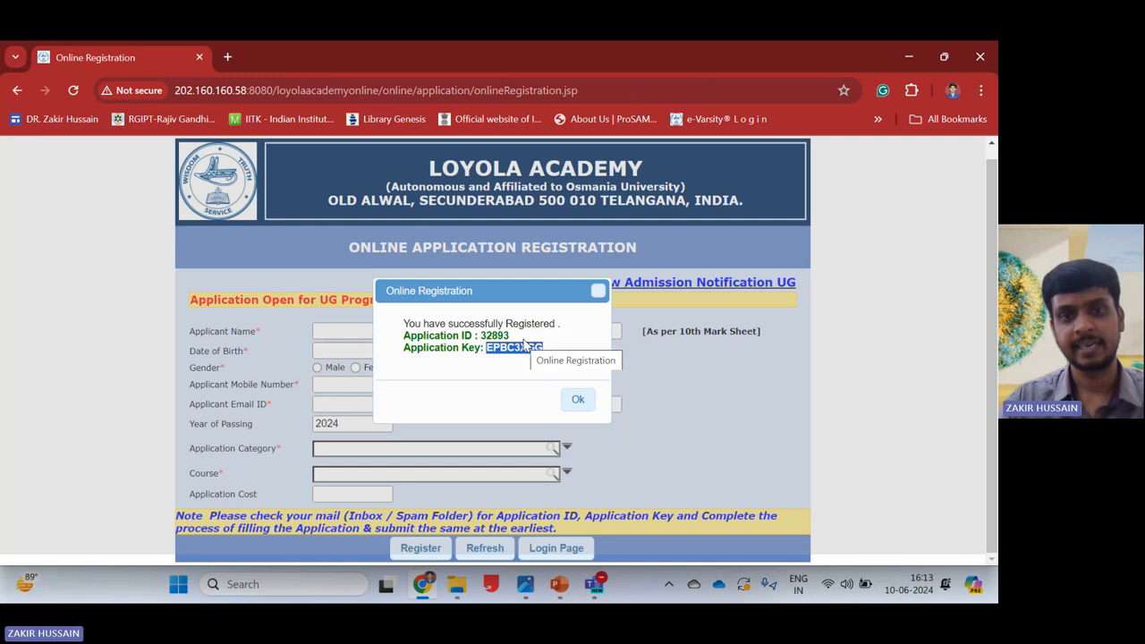
pyautogui.click(577, 399)
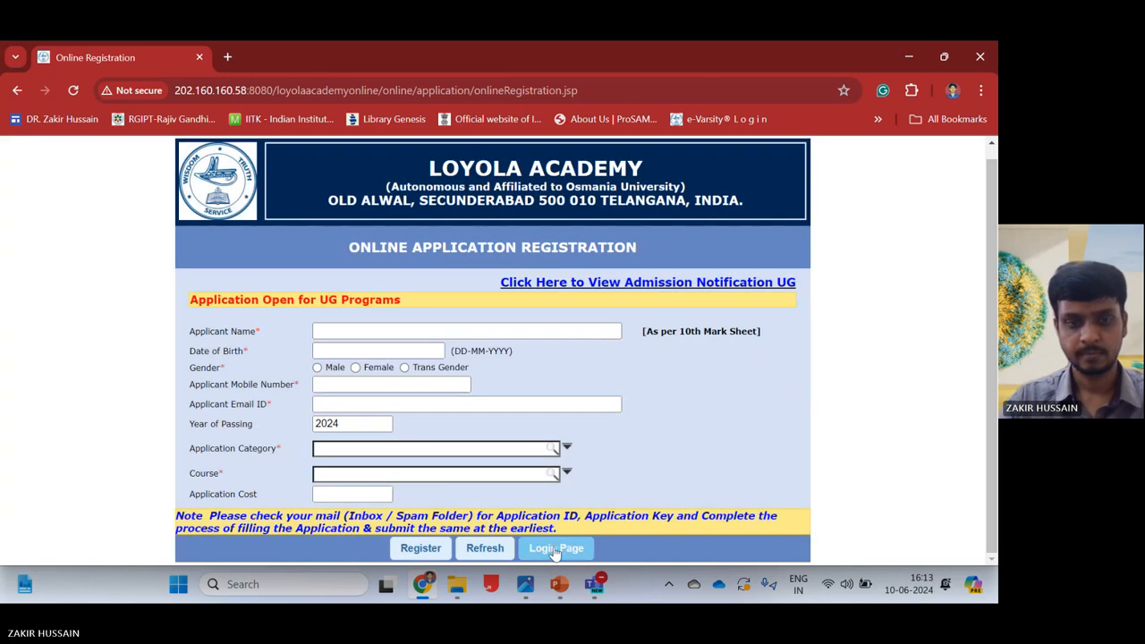
# Log in with the new application ID and key from the saved autofill entry
pyautogui.click(555, 548)
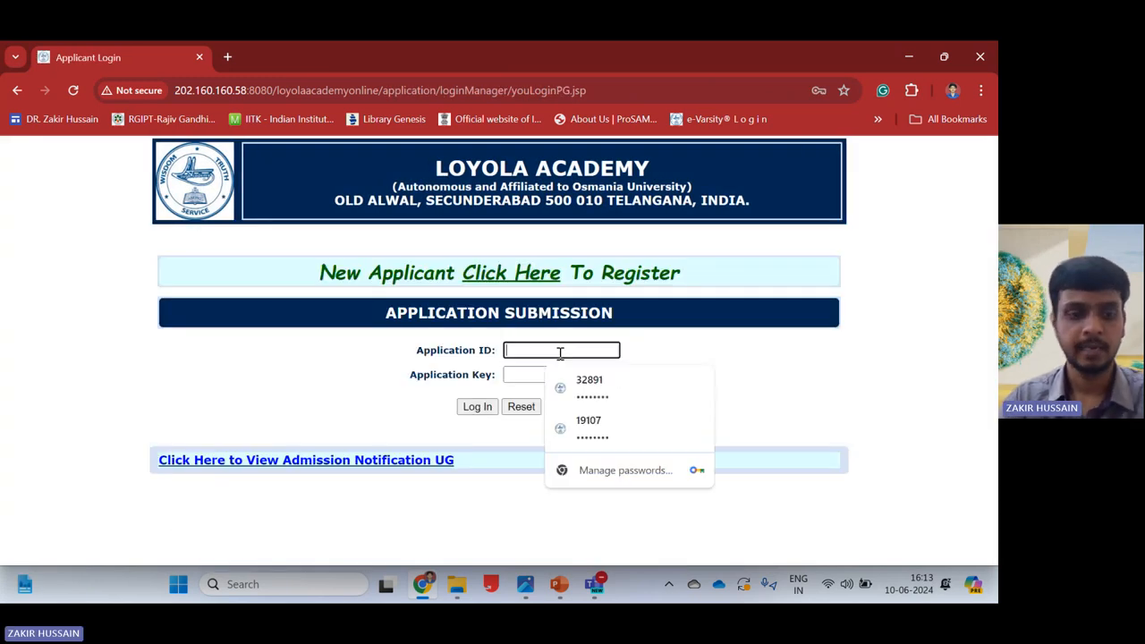
pyautogui.write('328')
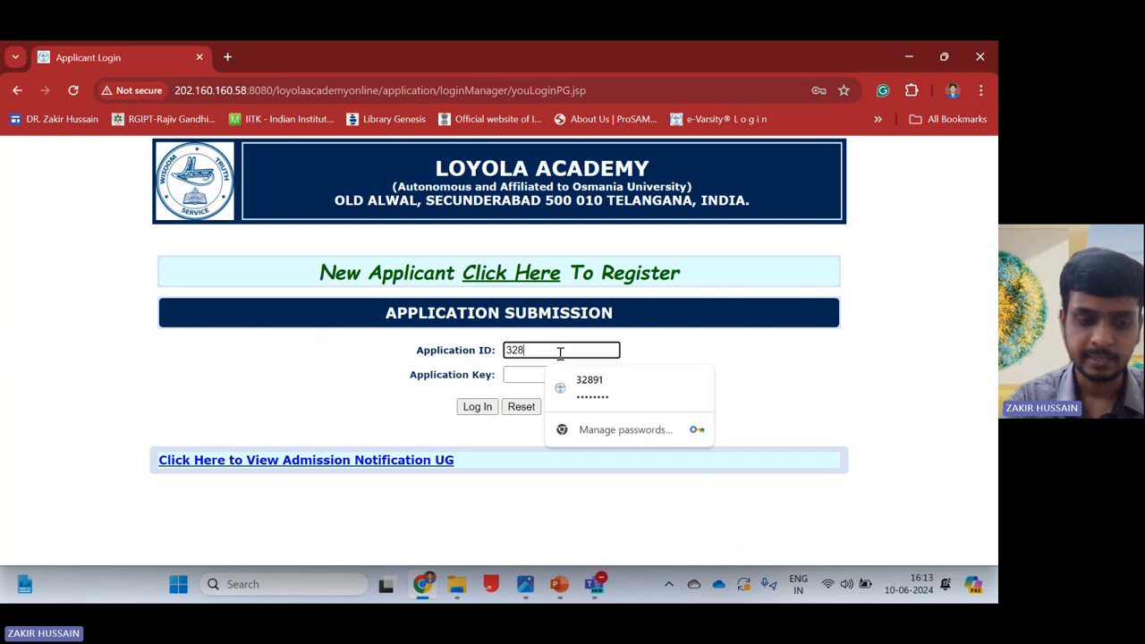
pyautogui.click(561, 375)
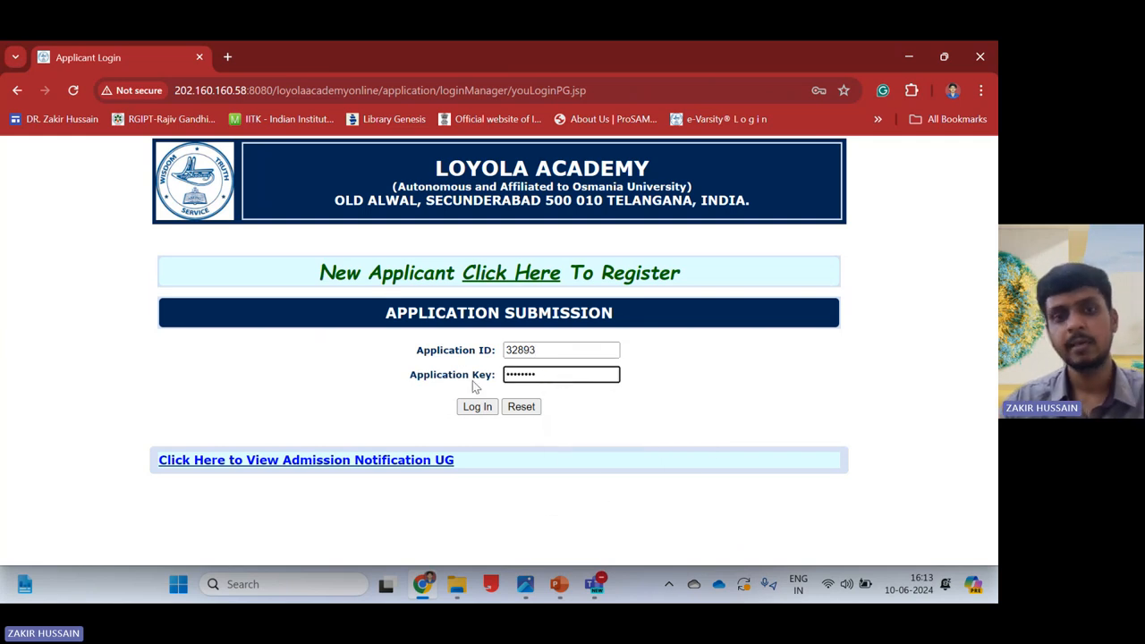
pyautogui.click(477, 423)
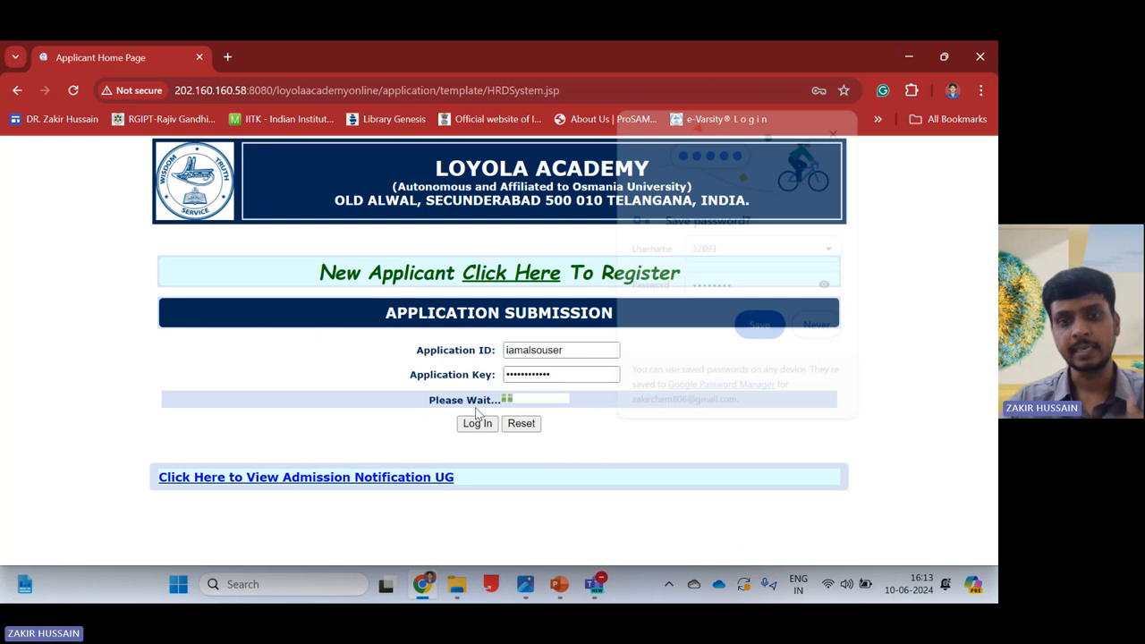
# Open the pending 800.00 application fee and choose card or net banking payment
pyautogui.click(476, 424)
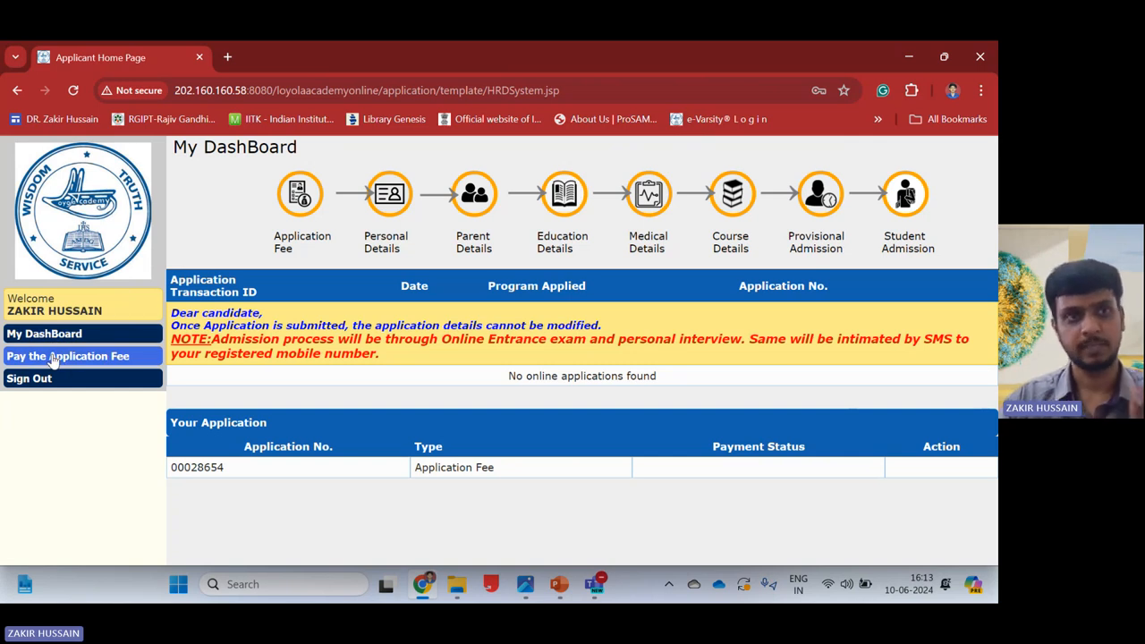
pyautogui.click(80, 356)
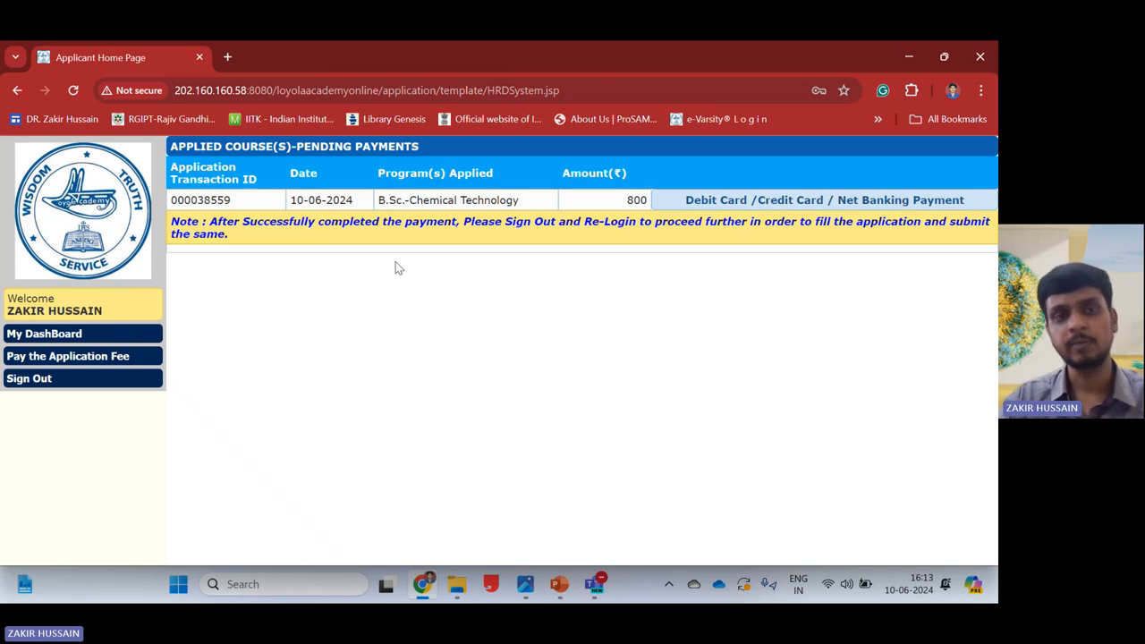
pyautogui.moveTo(512, 221)
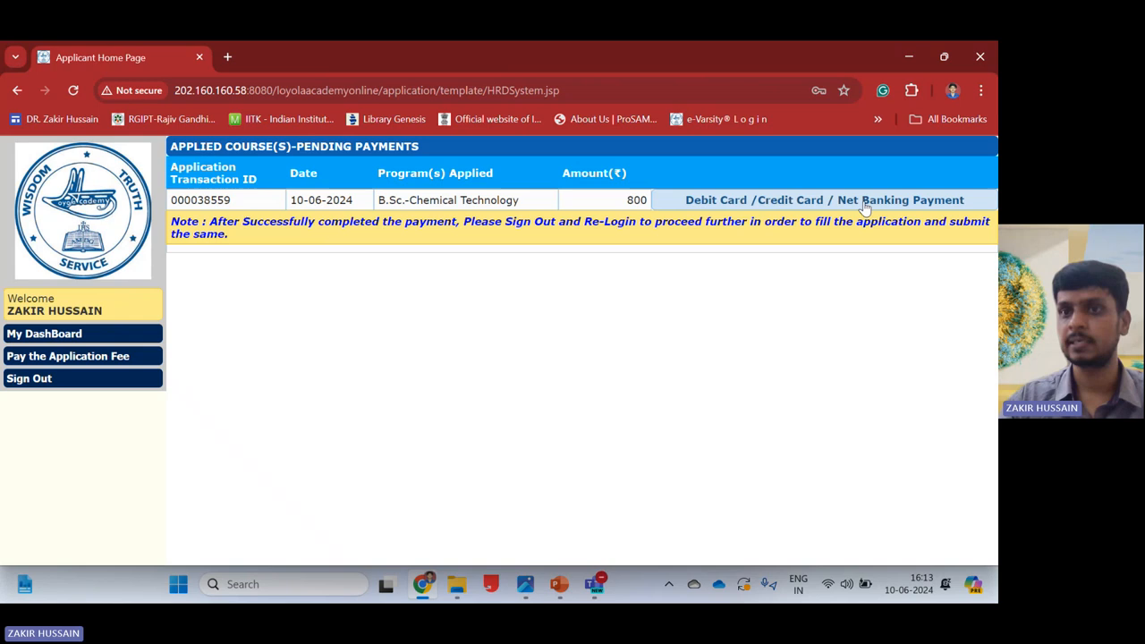
pyautogui.click(825, 199)
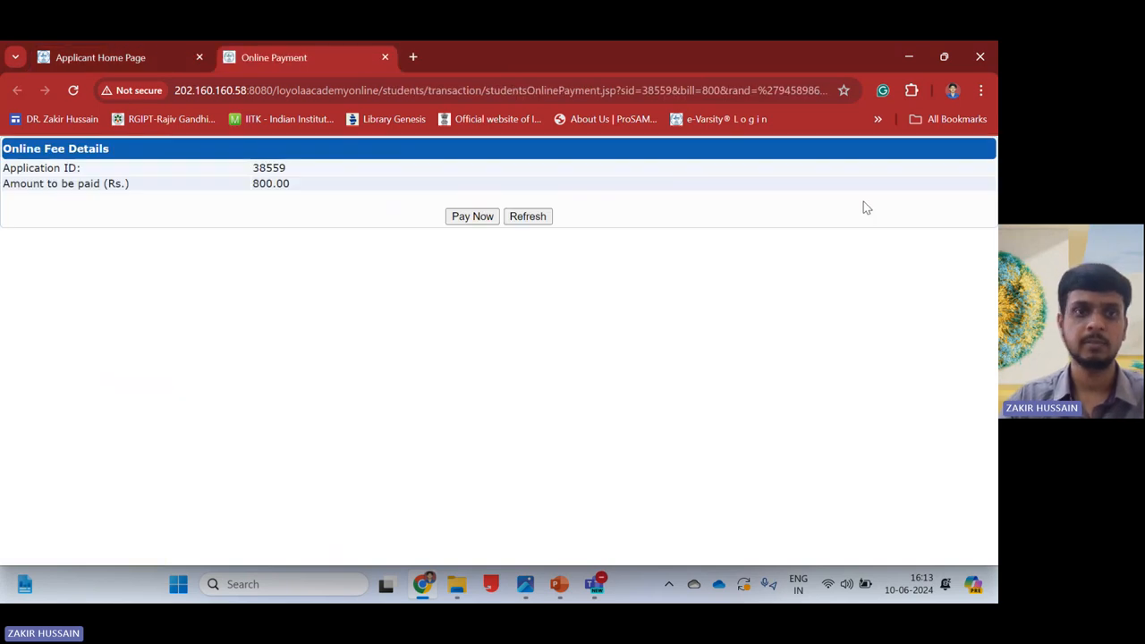
pyautogui.moveTo(479, 222)
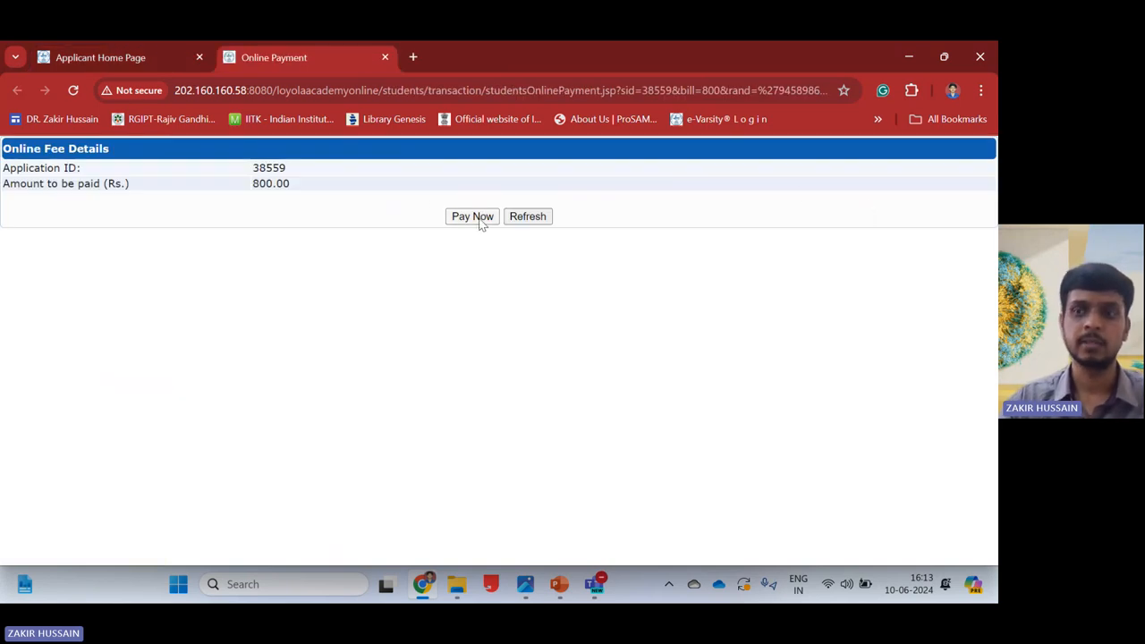
# Confirm the 800 fee details, accept the terms and continue to PayU
pyautogui.click(471, 215)
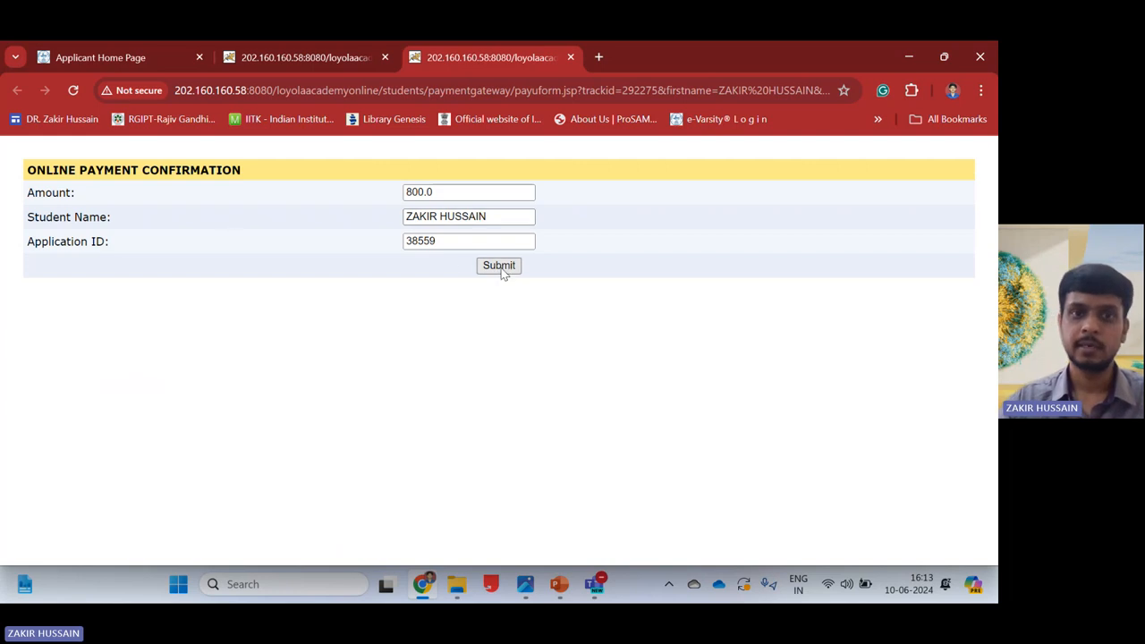
pyautogui.click(499, 266)
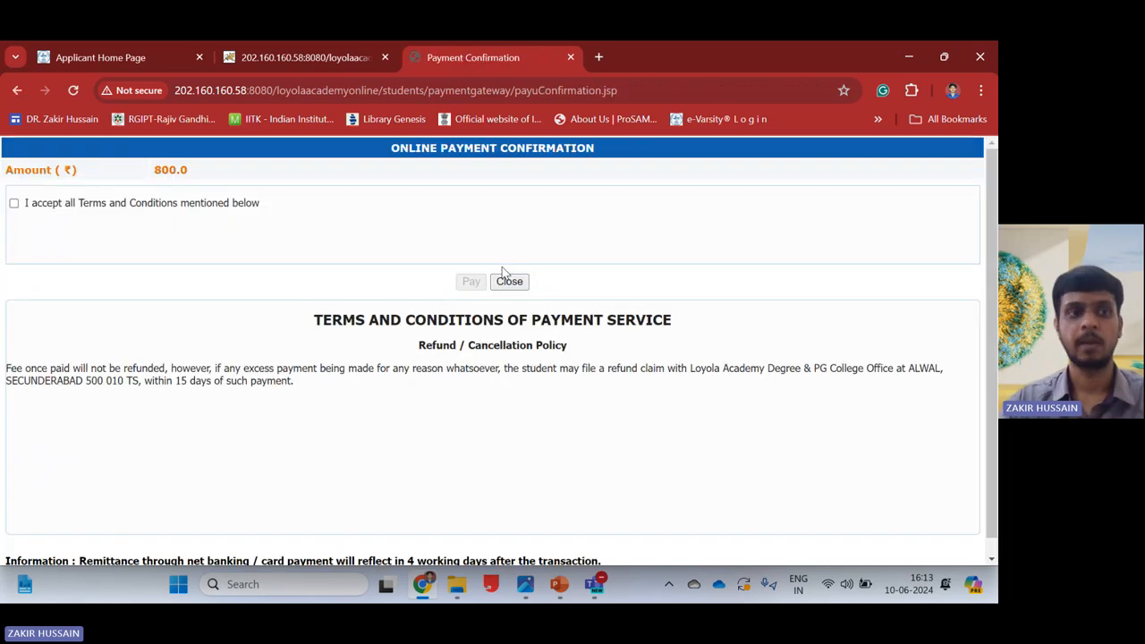
pyautogui.click(13, 203)
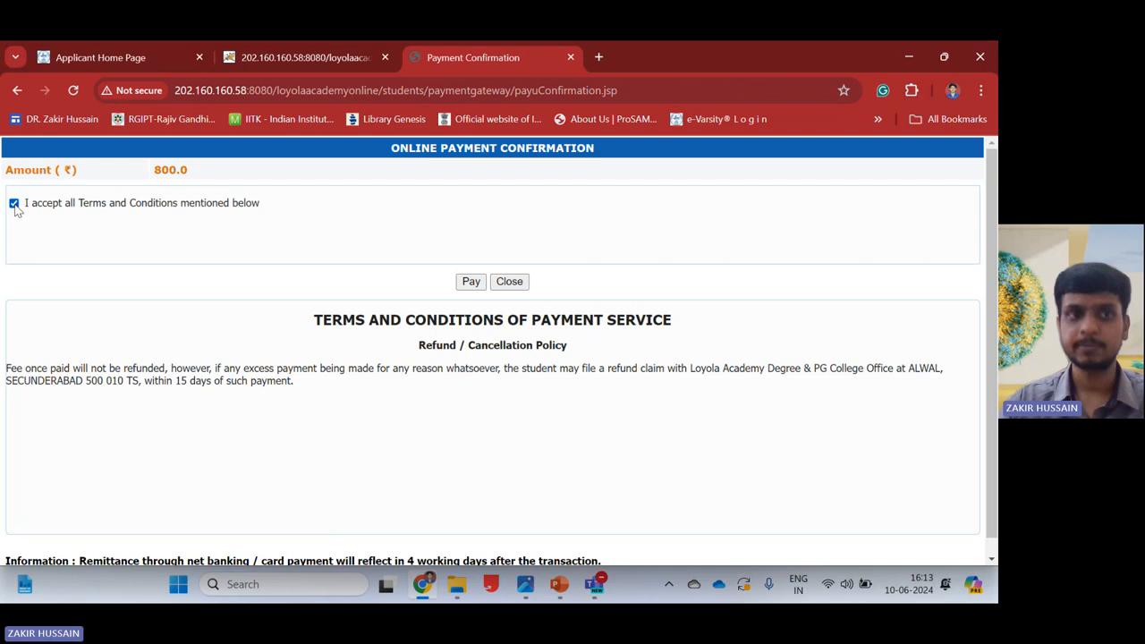
pyautogui.moveTo(488, 297)
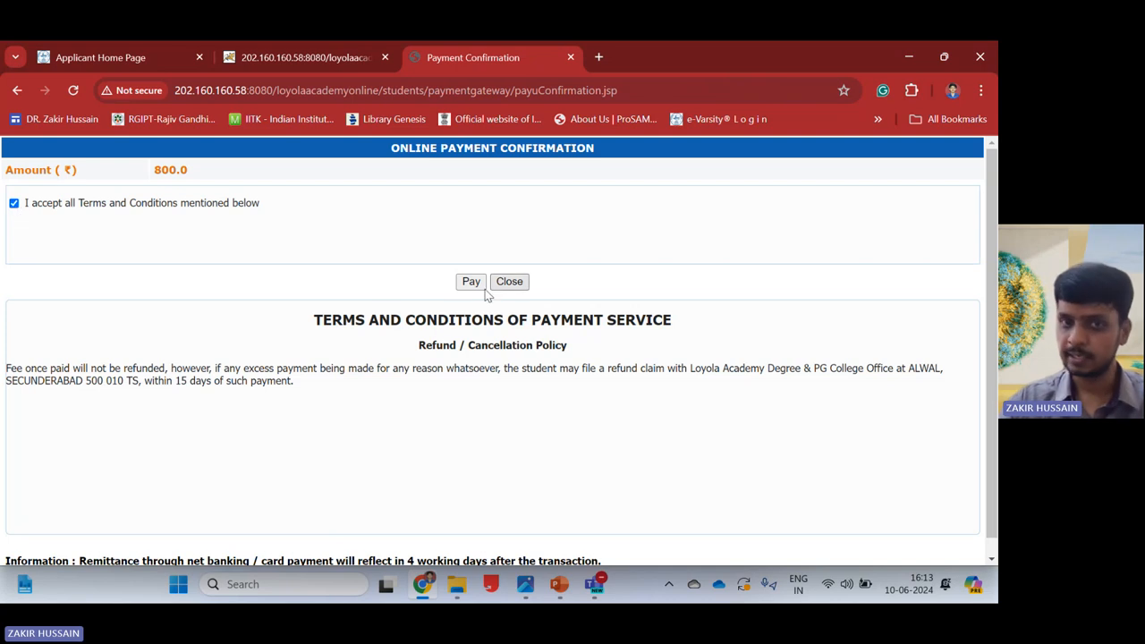
pyautogui.click(470, 281)
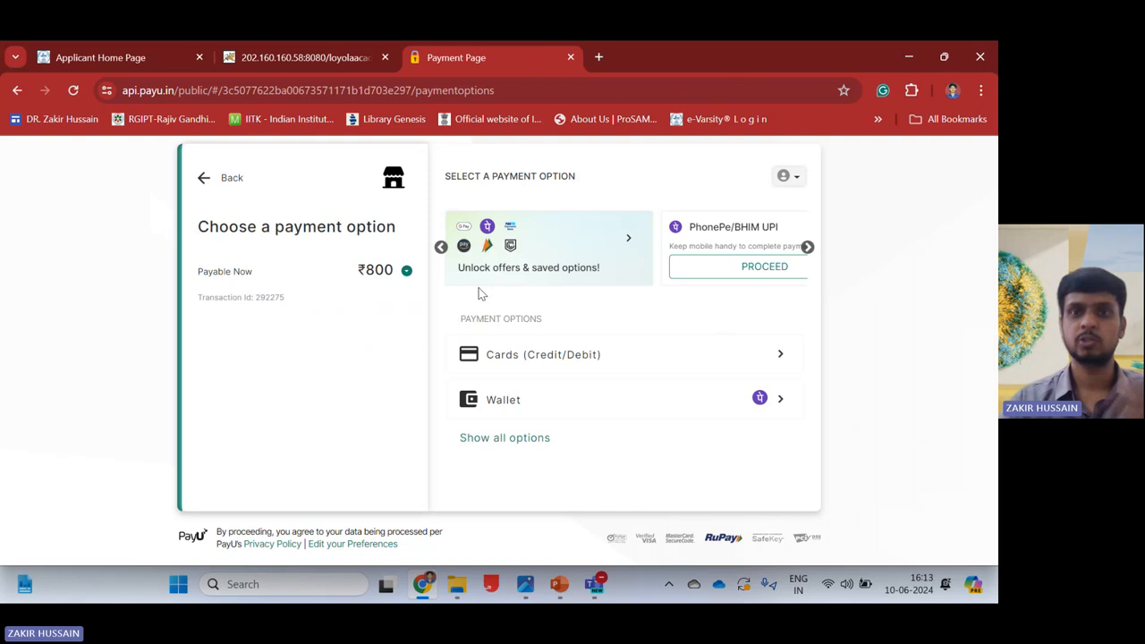
pyautogui.moveTo(741, 236)
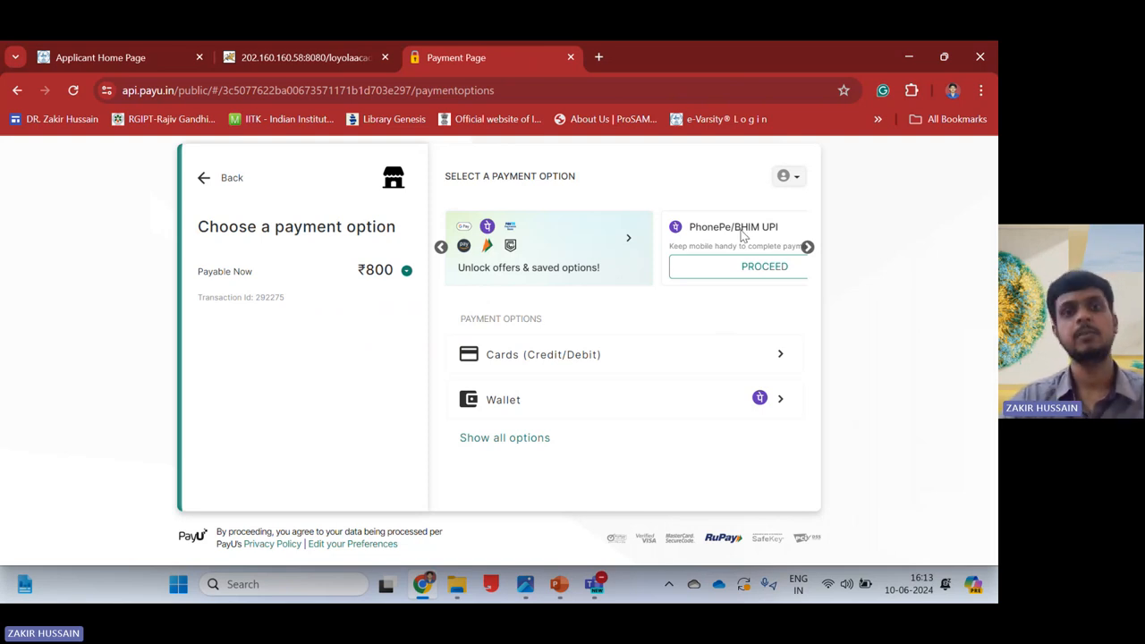
pyautogui.moveTo(714, 286)
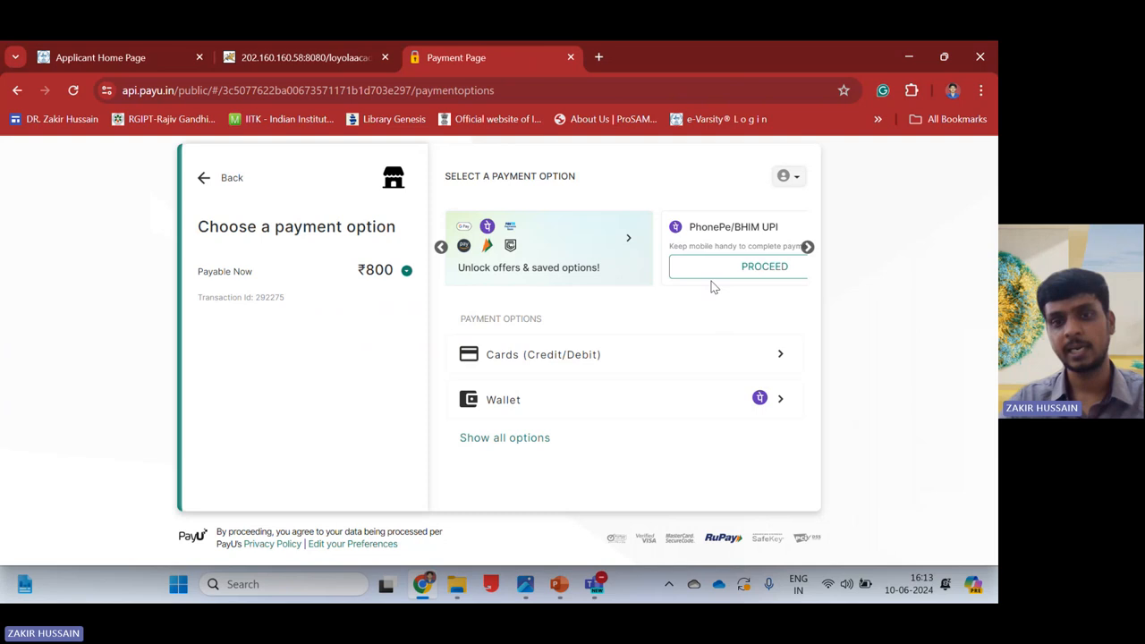
# List all PayU payment options, then switch back to the 800.0 payment confirmation form tab
pyautogui.click(504, 438)
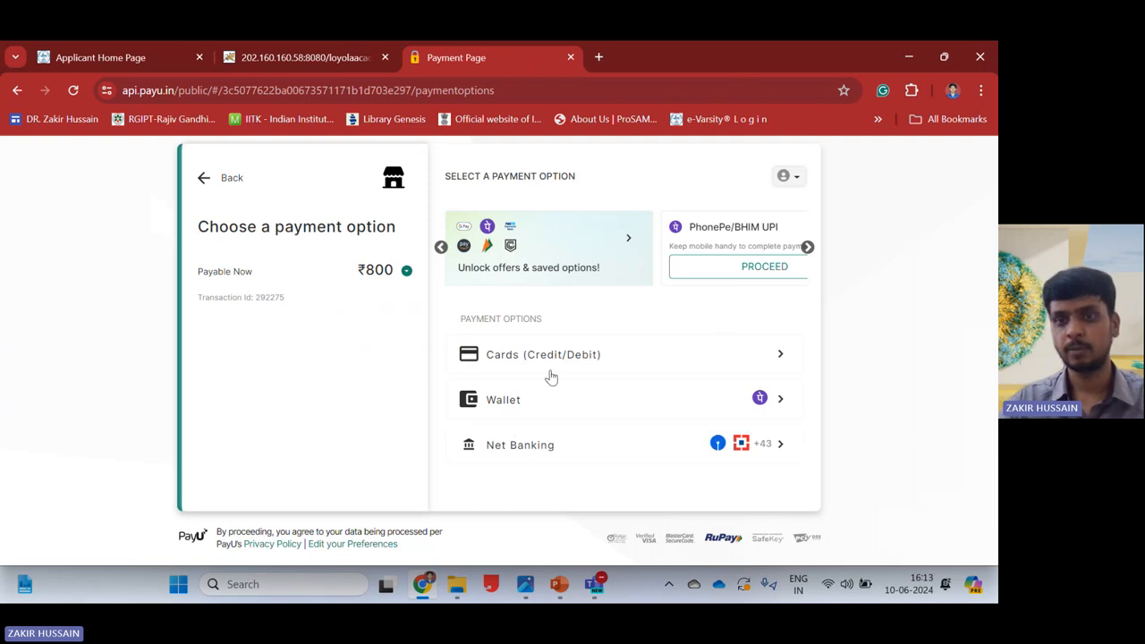
pyautogui.moveTo(762, 259)
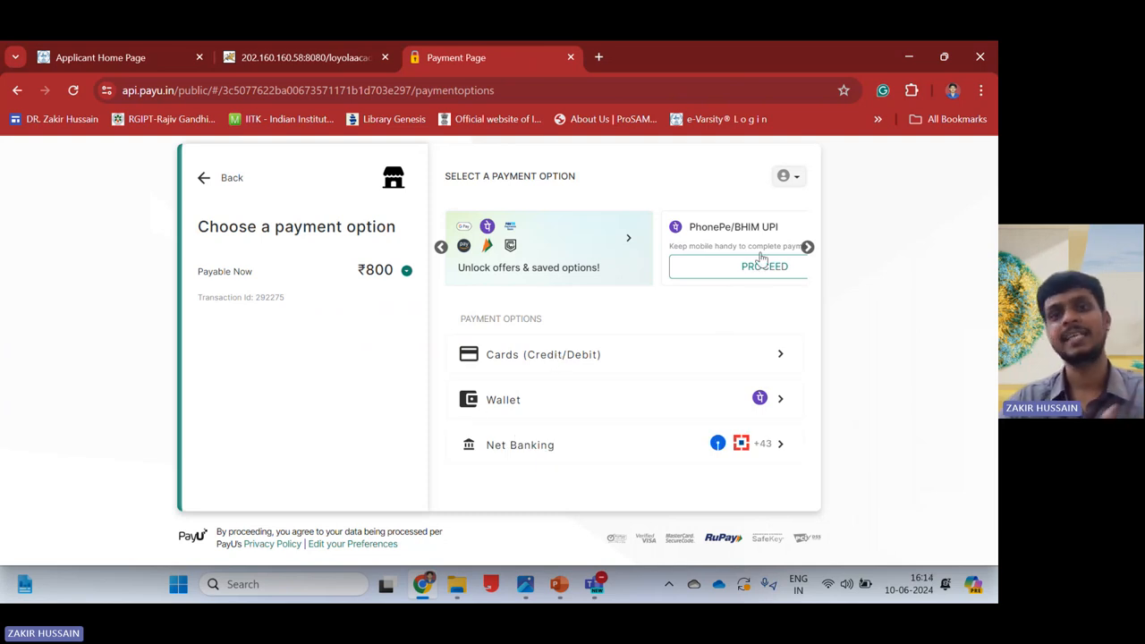
pyautogui.moveTo(761, 285)
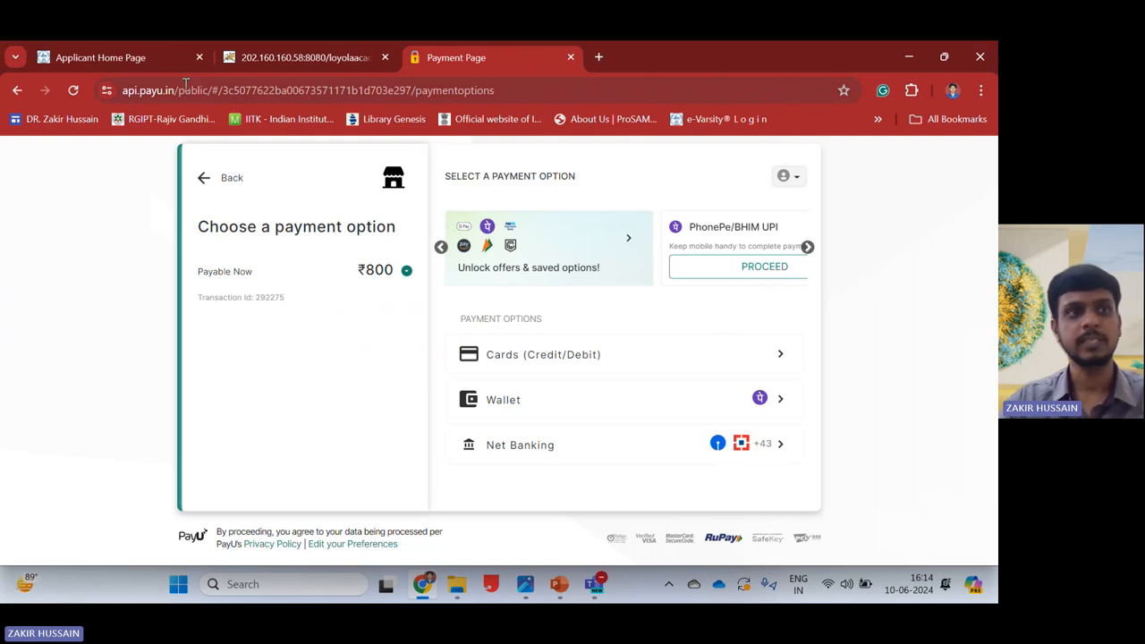
pyautogui.click(304, 57)
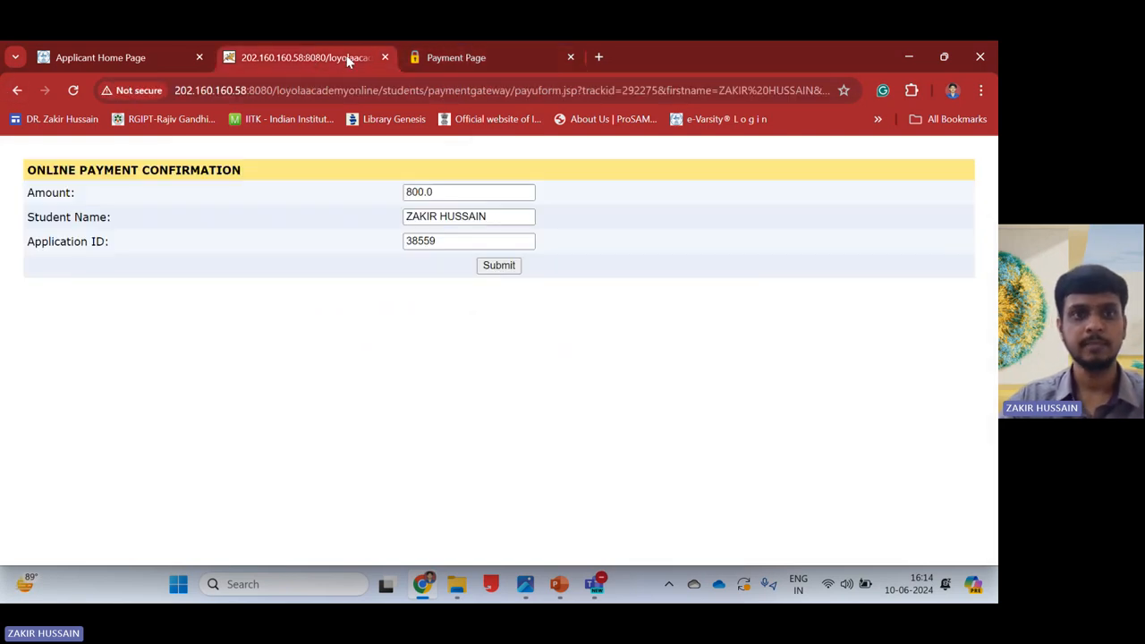
# Go back past the fee details to the applicant home page showing the pending 800-rupee fee
pyautogui.click(498, 265)
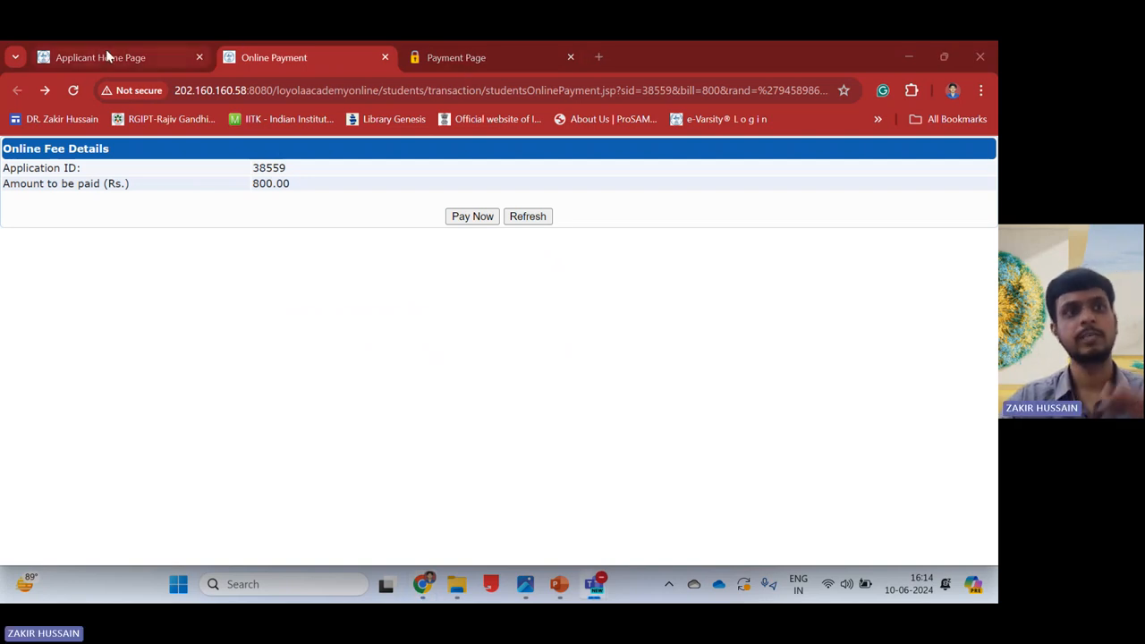
pyautogui.click(101, 57)
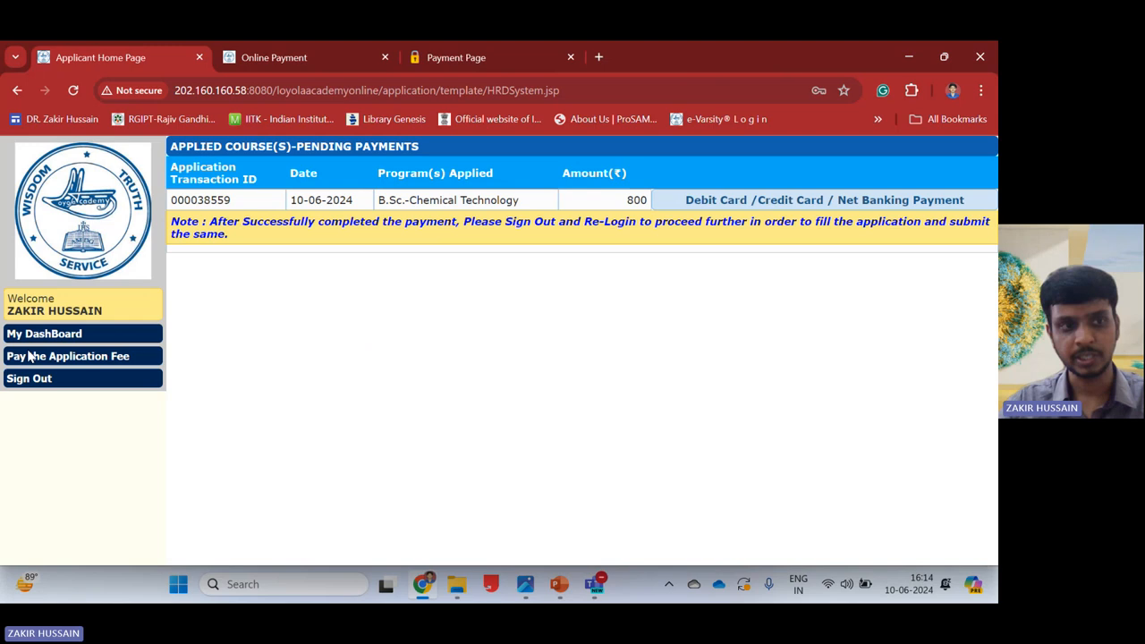
pyautogui.click(45, 333)
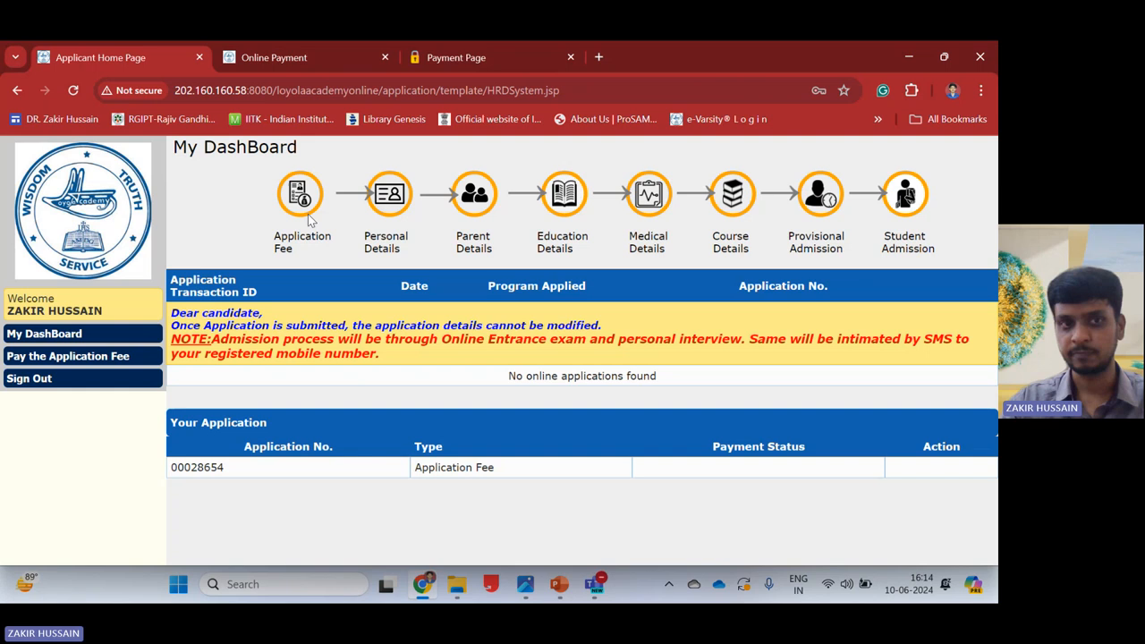
pyautogui.moveTo(444, 195)
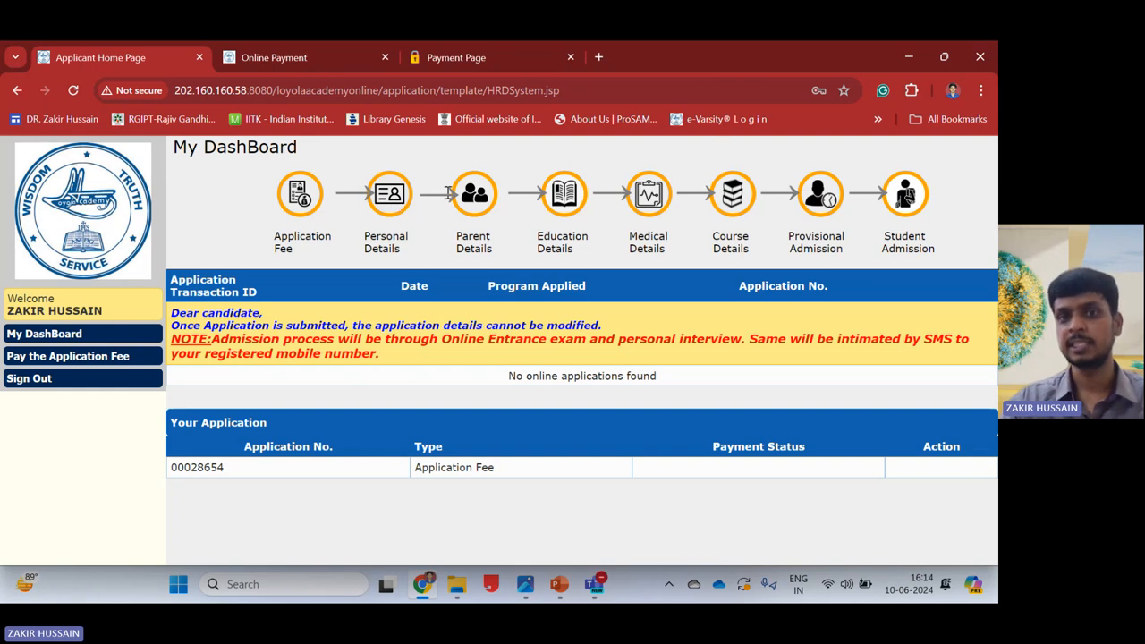
pyautogui.moveTo(652, 219)
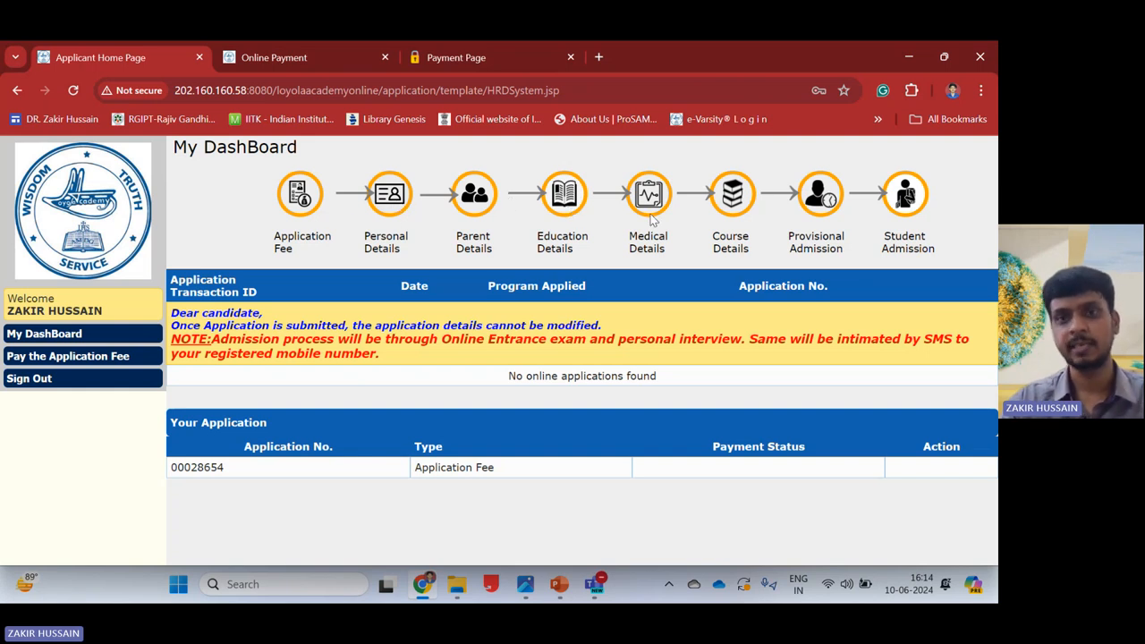
pyautogui.moveTo(837, 212)
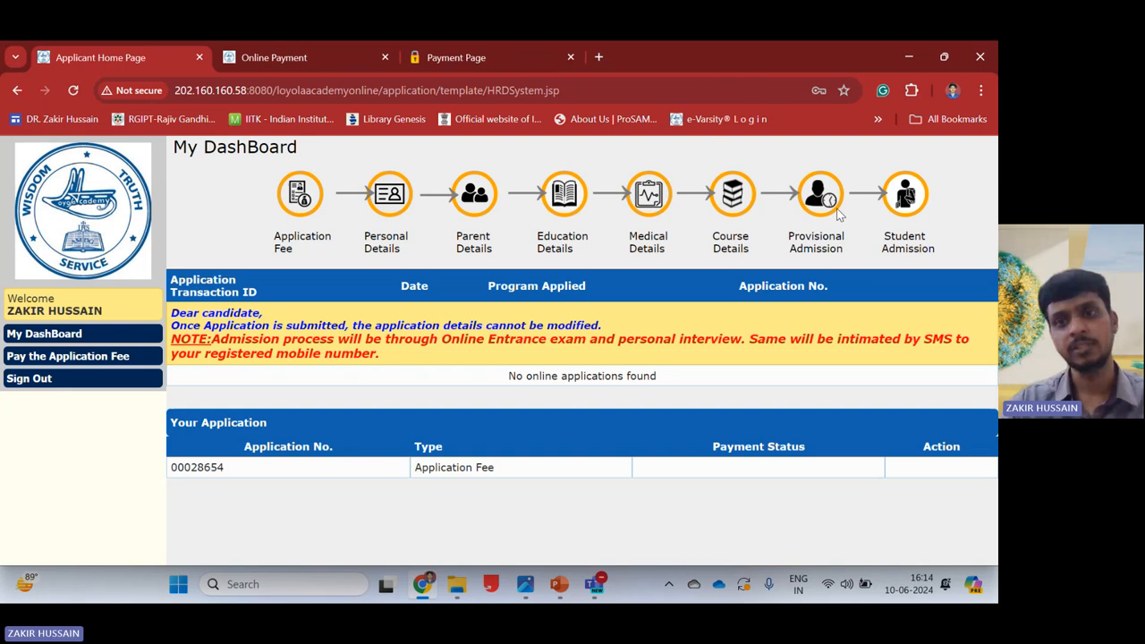
pyautogui.moveTo(508, 198)
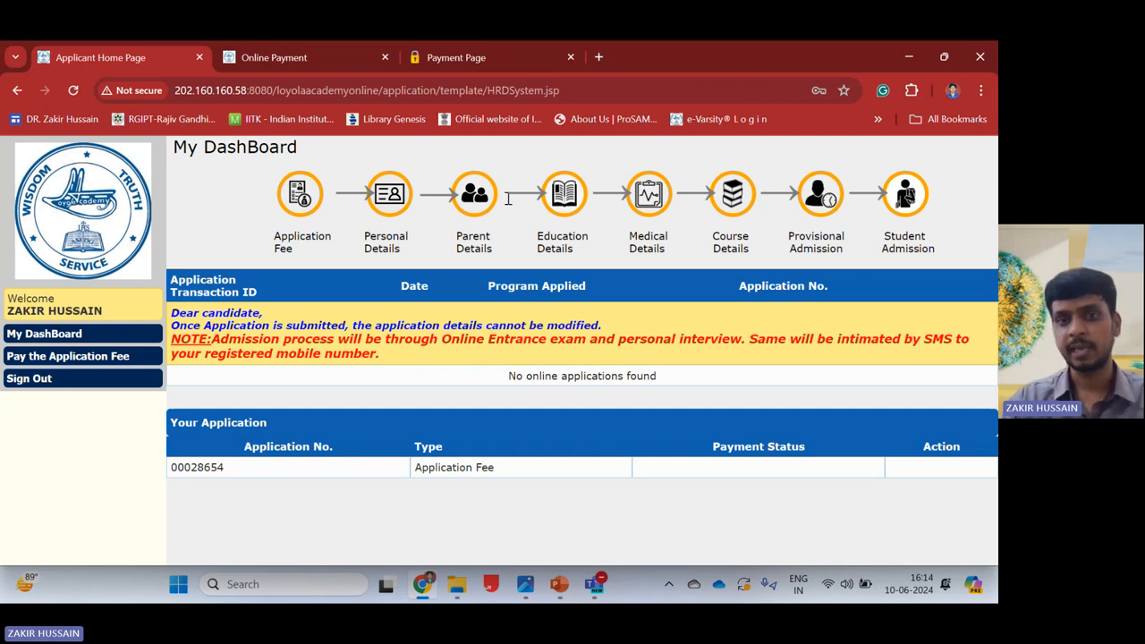
pyautogui.moveTo(498, 203)
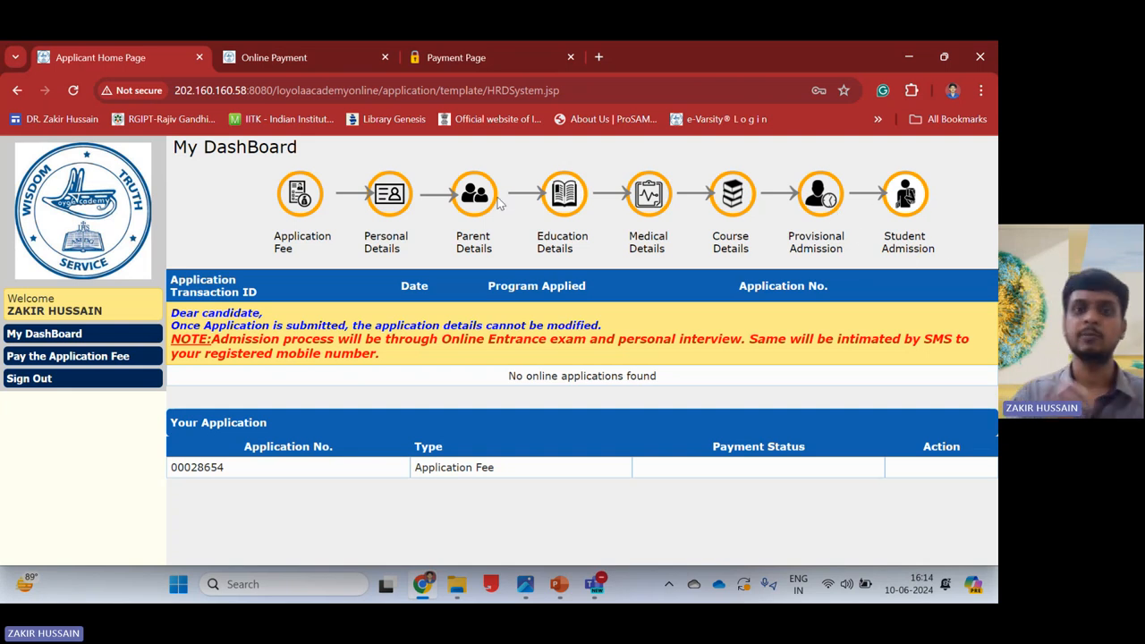